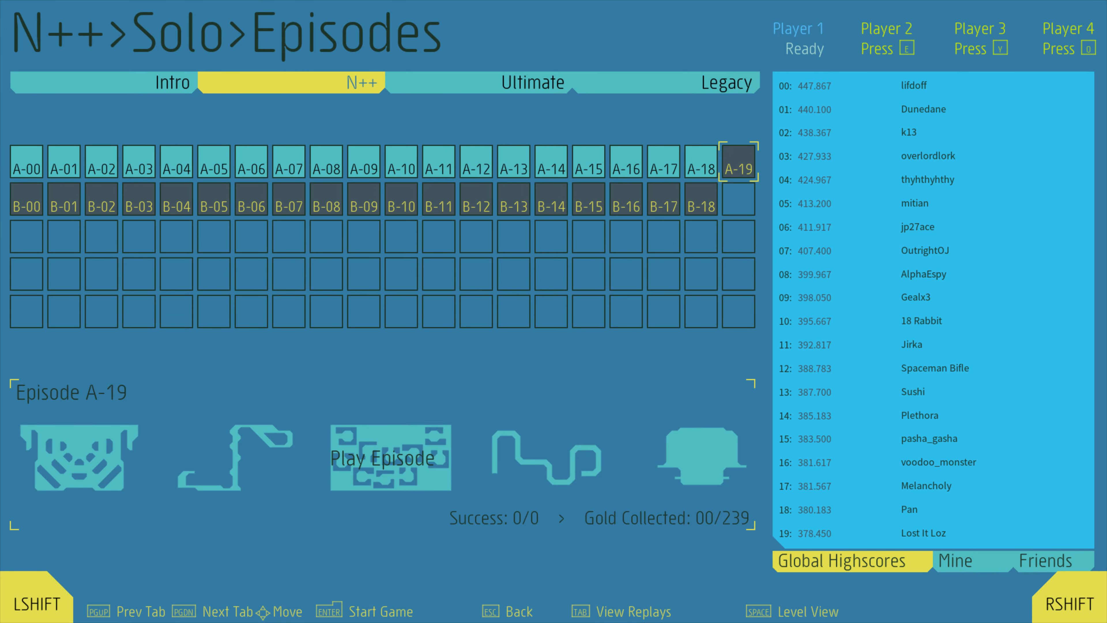
# Launch Solo Episode A-19 from the grid and begin the first run of Level 00
pyautogui.press('enter')
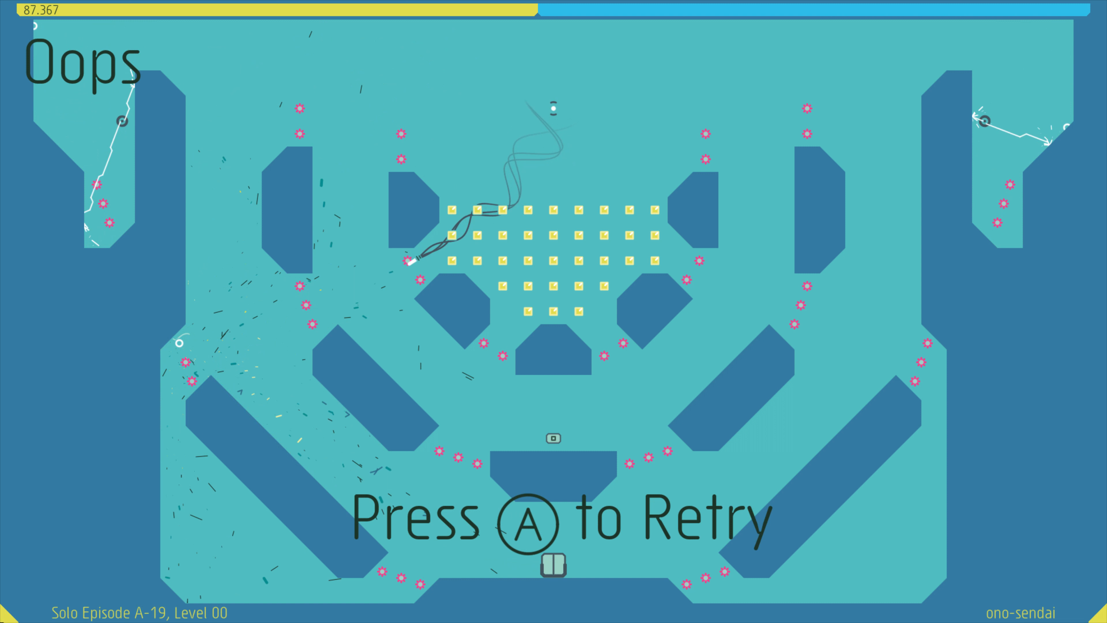
pyautogui.press('a')
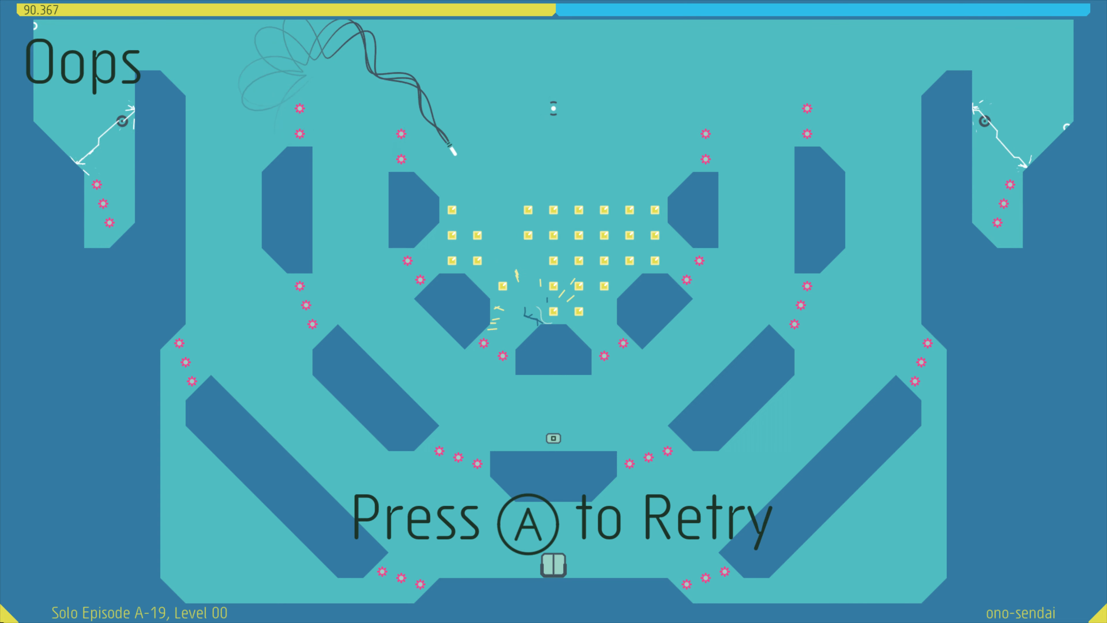
pyautogui.press('a')
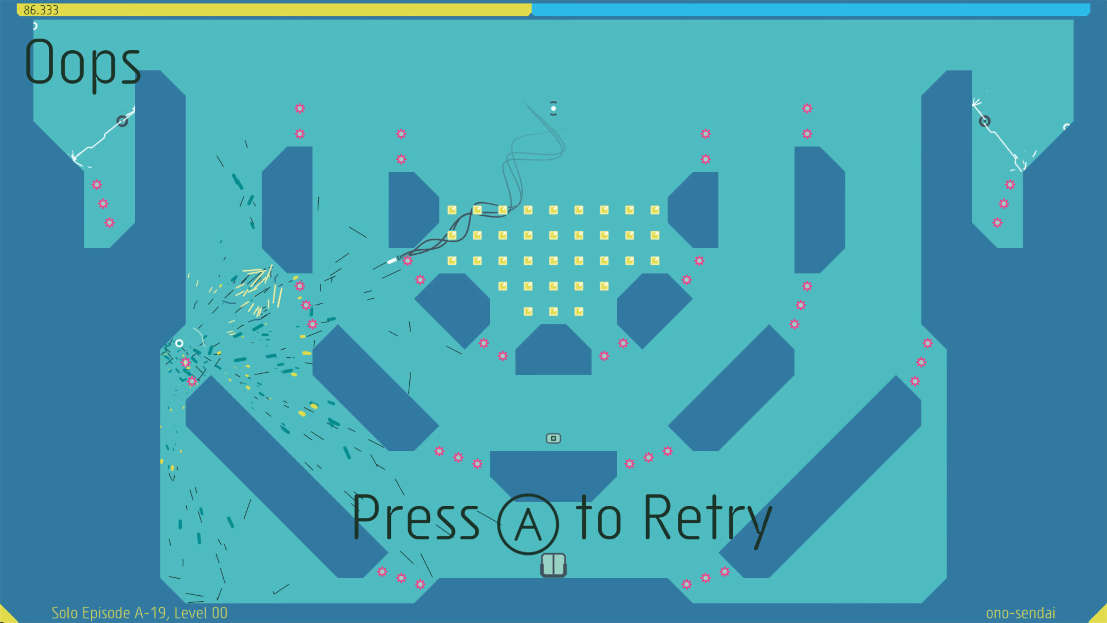
pyautogui.press('a')
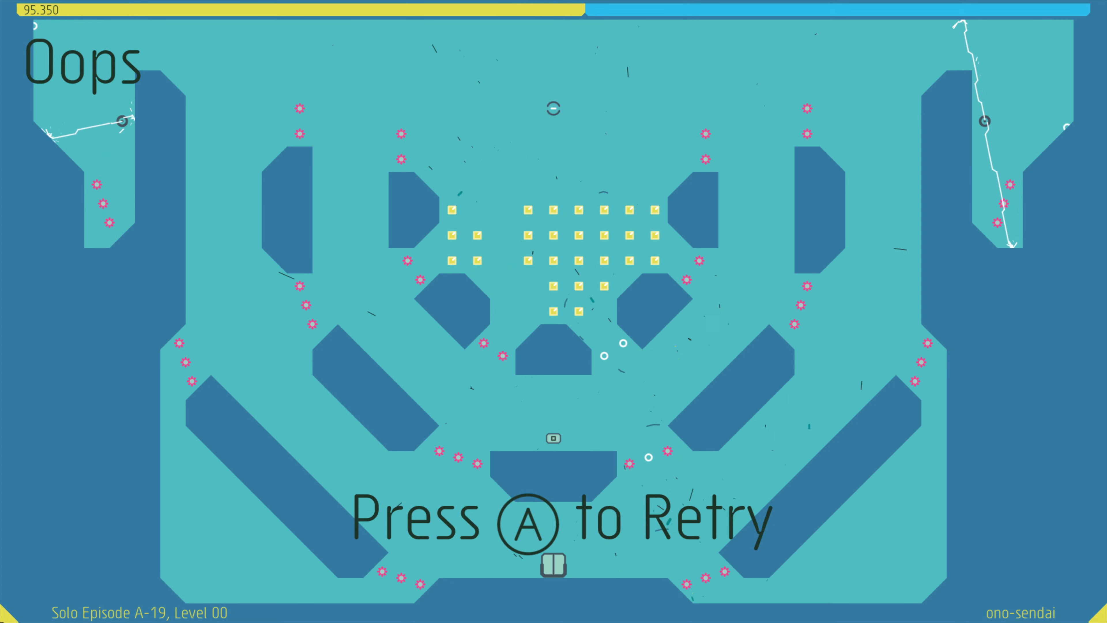
pyautogui.press('a')
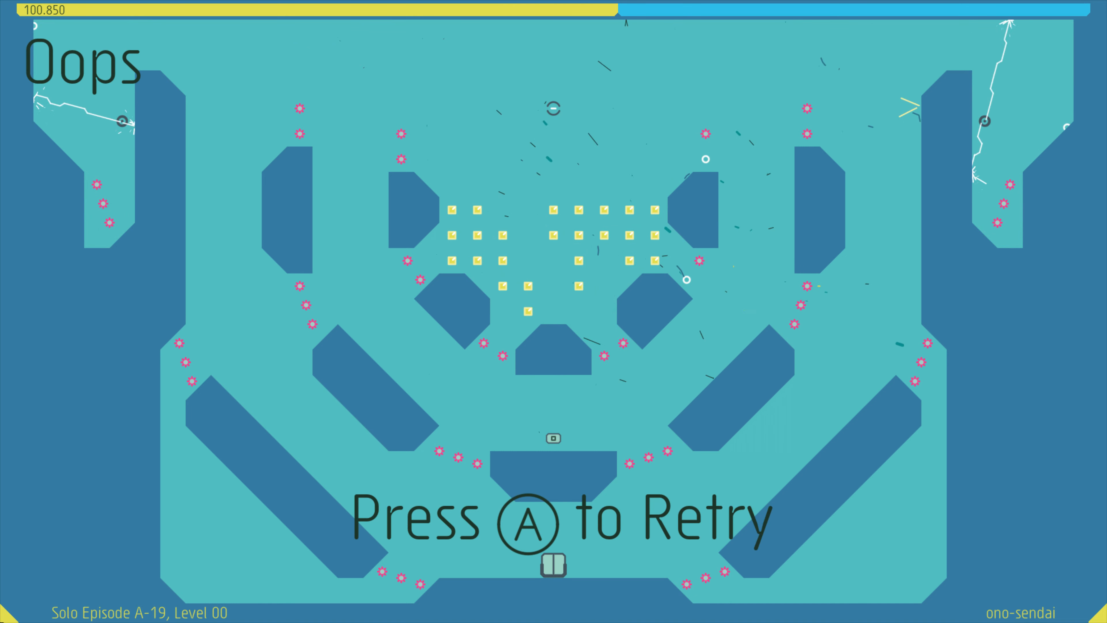
pyautogui.press('a')
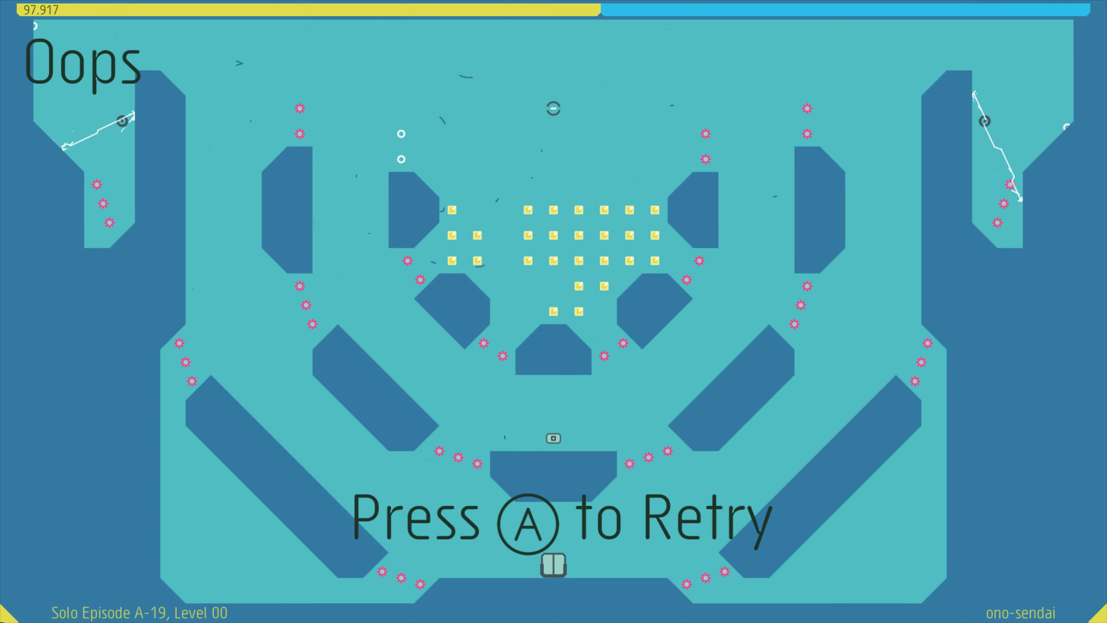
pyautogui.press('a')
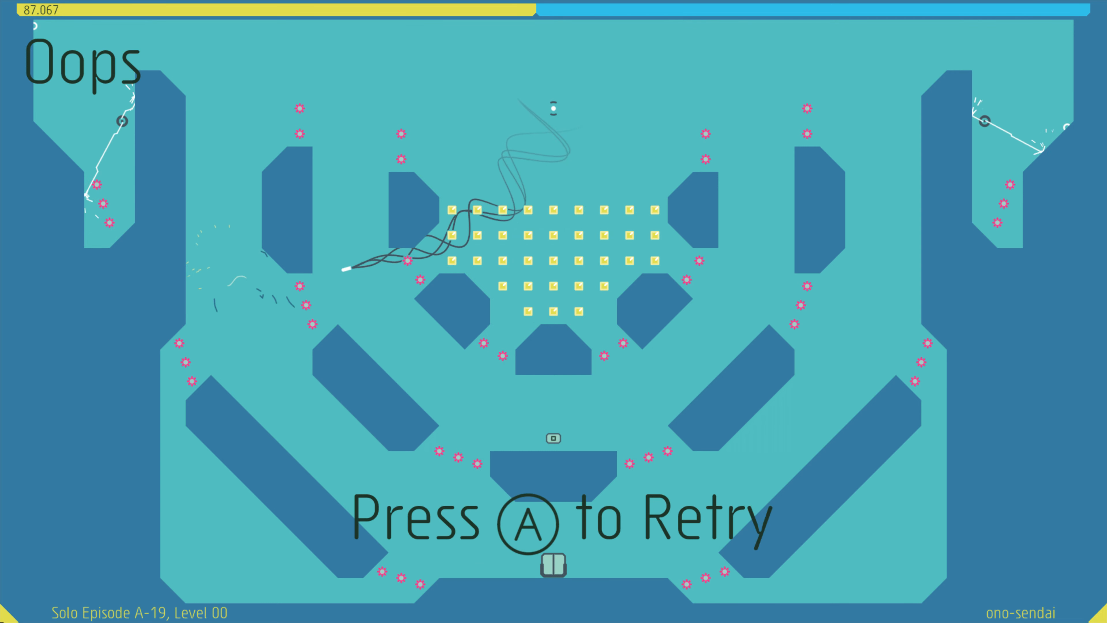
pyautogui.press('a')
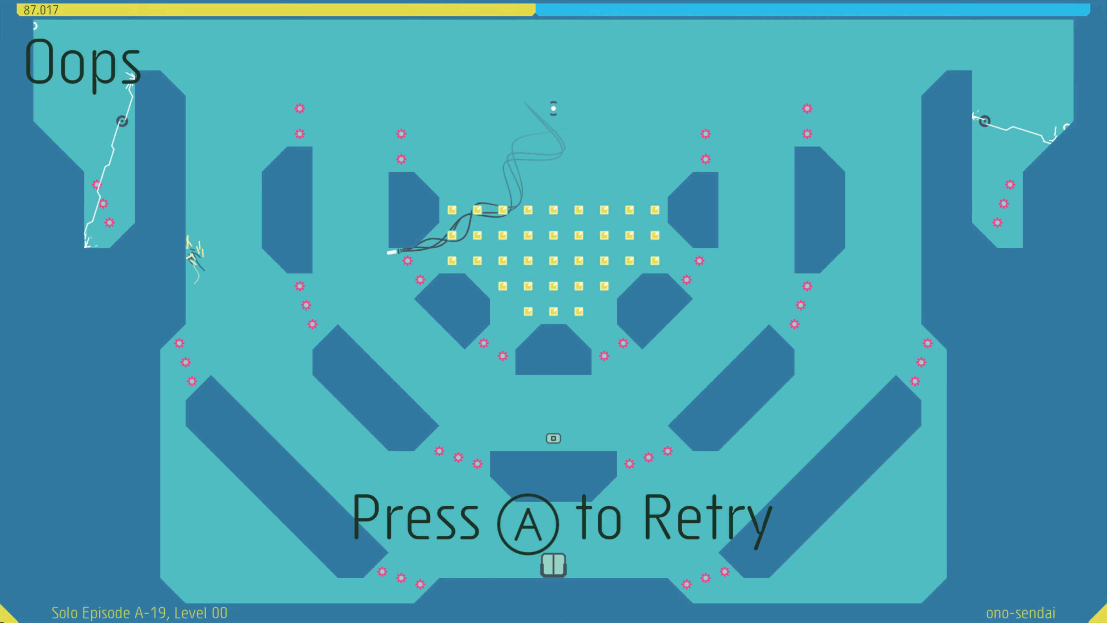
pyautogui.press('a')
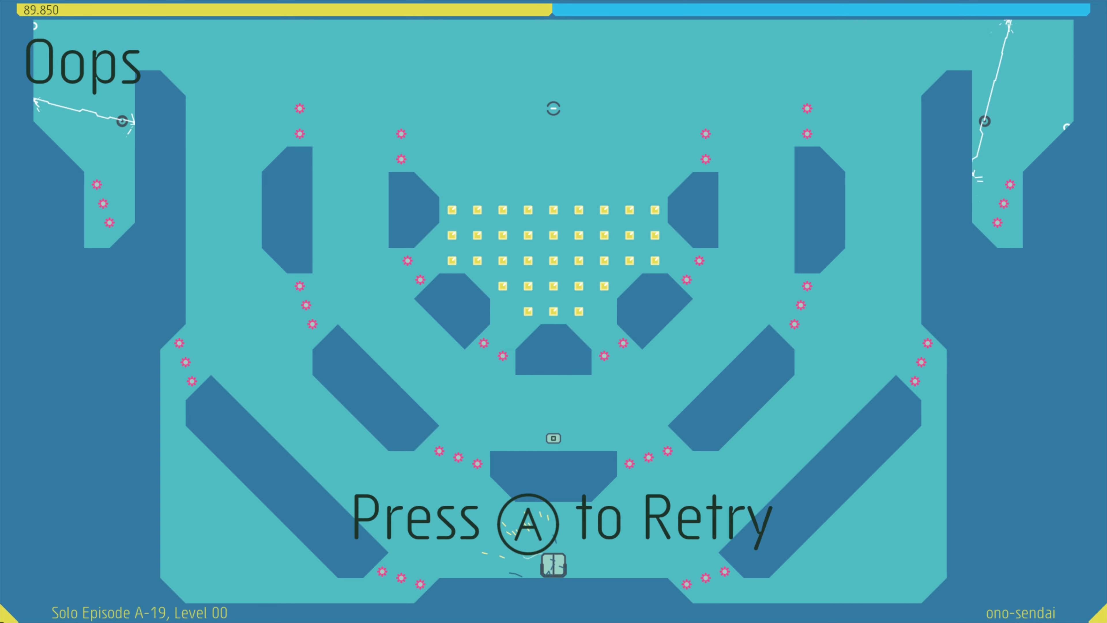
pyautogui.press('a')
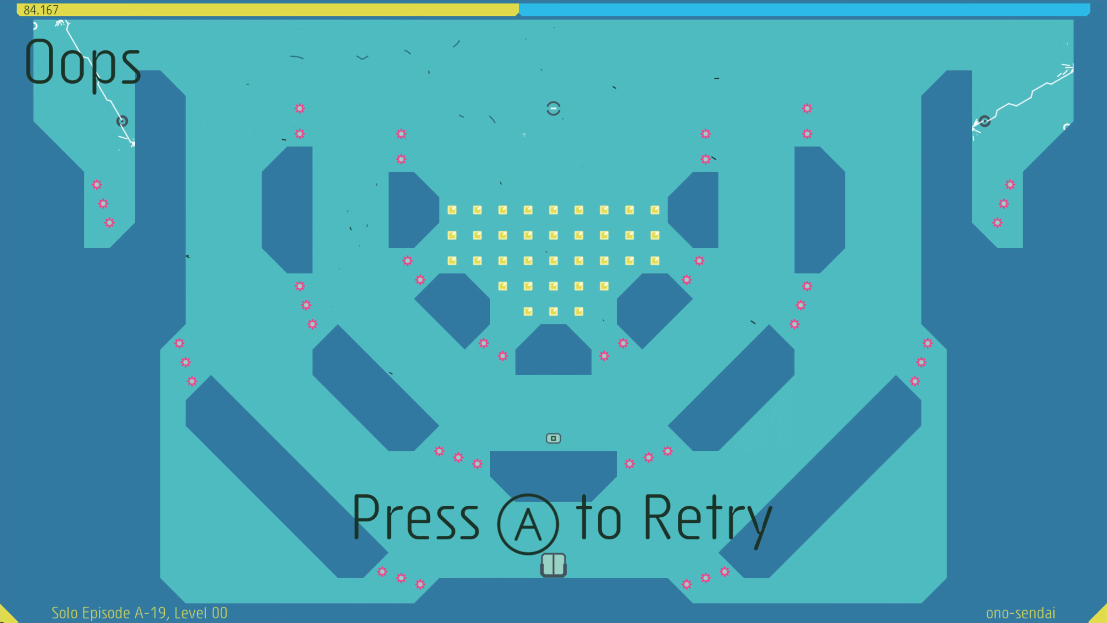
pyautogui.press('a')
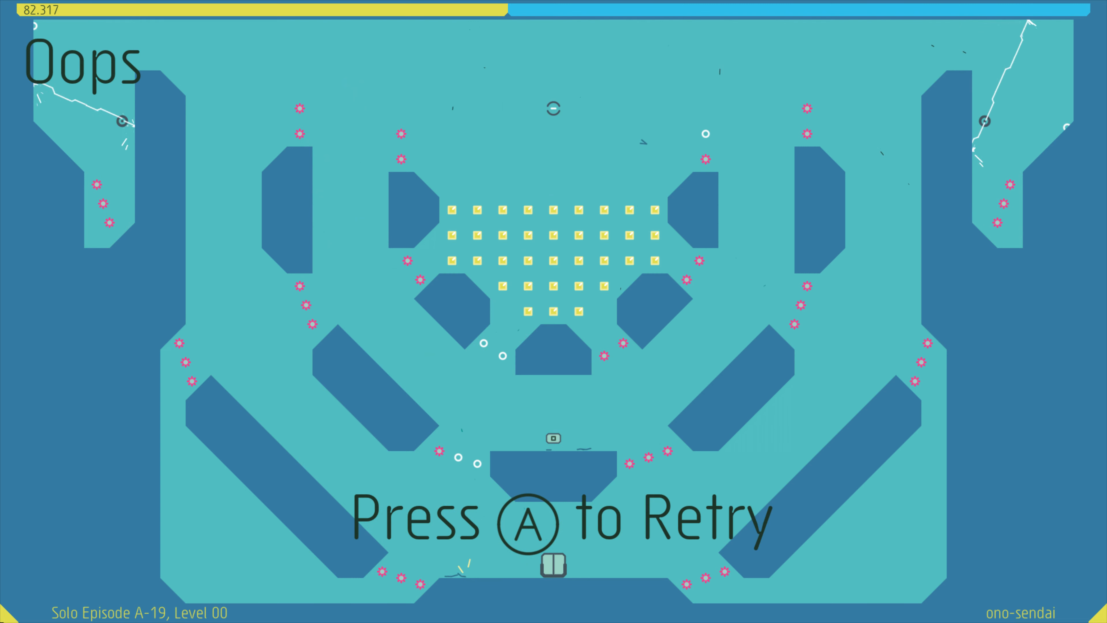
pyautogui.press('a')
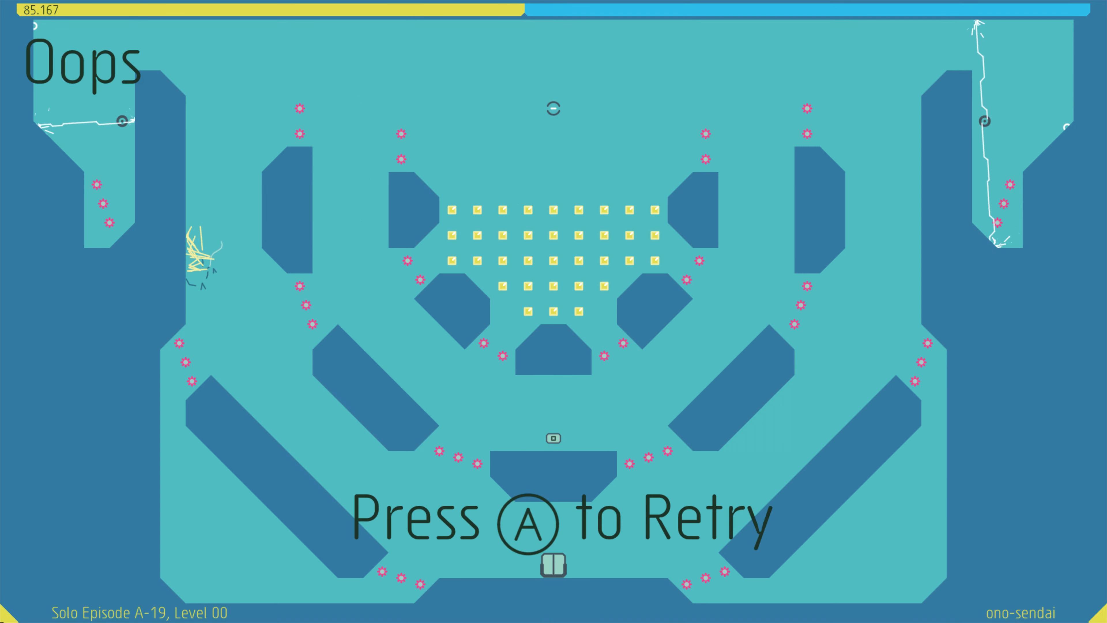
pyautogui.press('a')
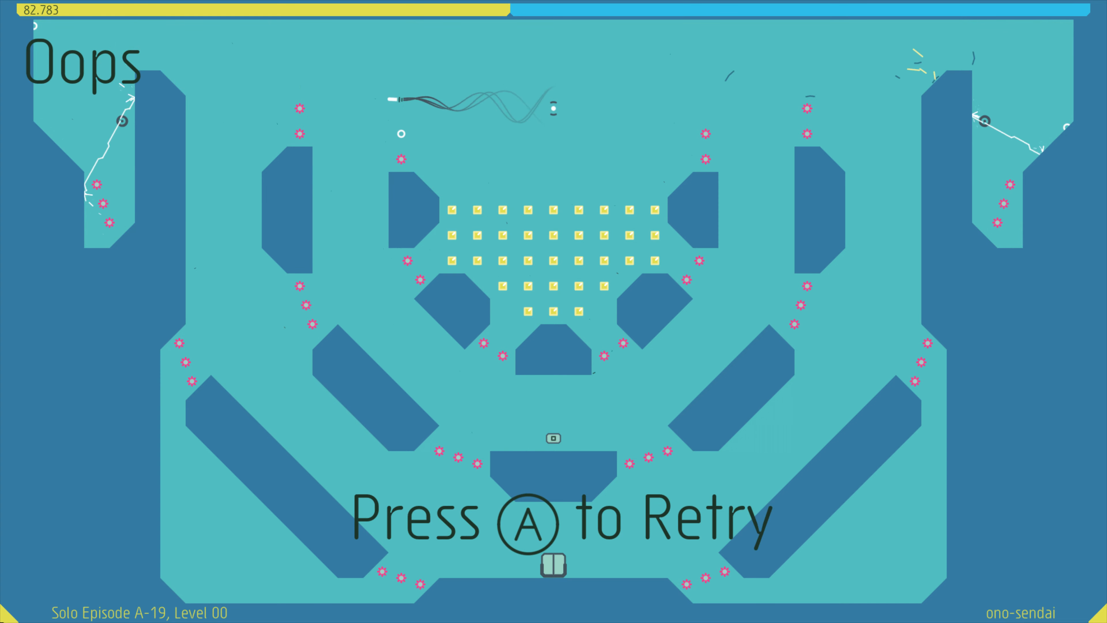
pyautogui.press('a')
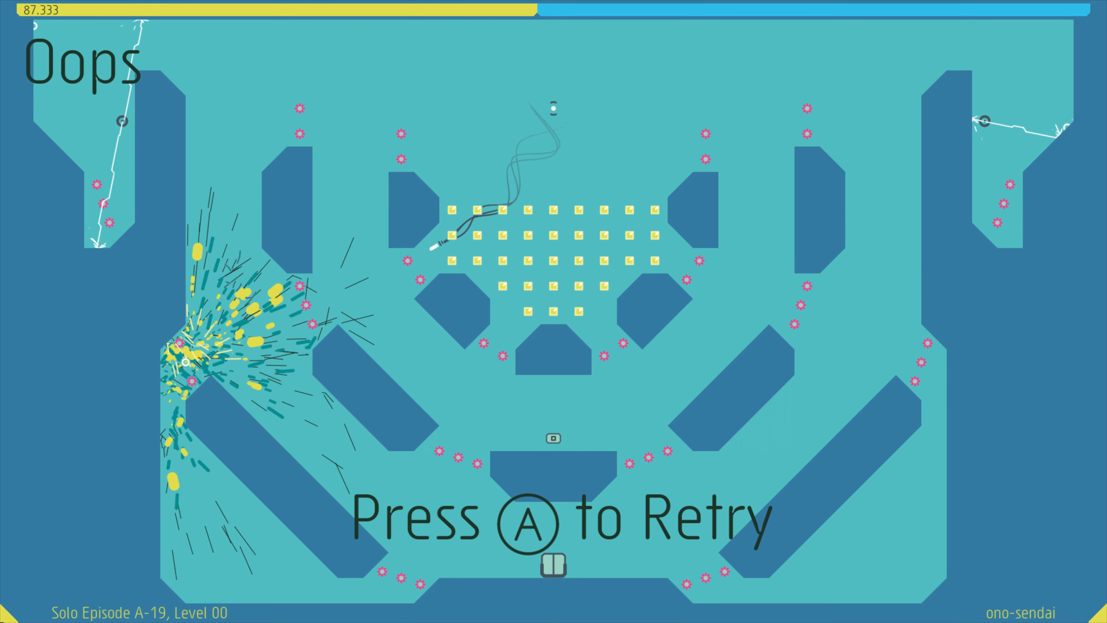
pyautogui.press('a')
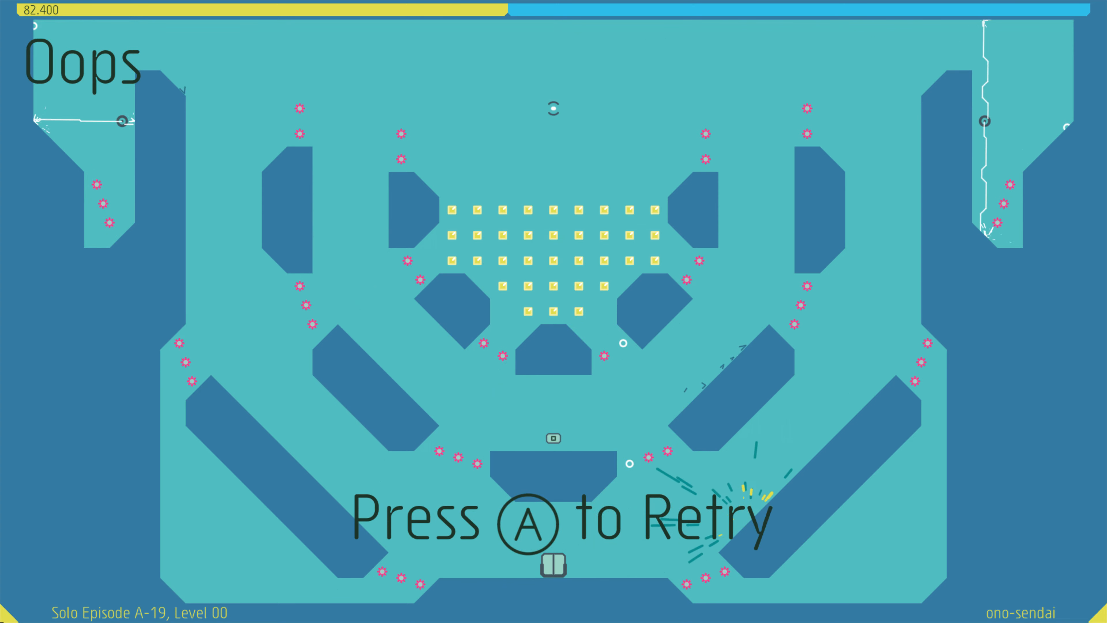
pyautogui.press('a')
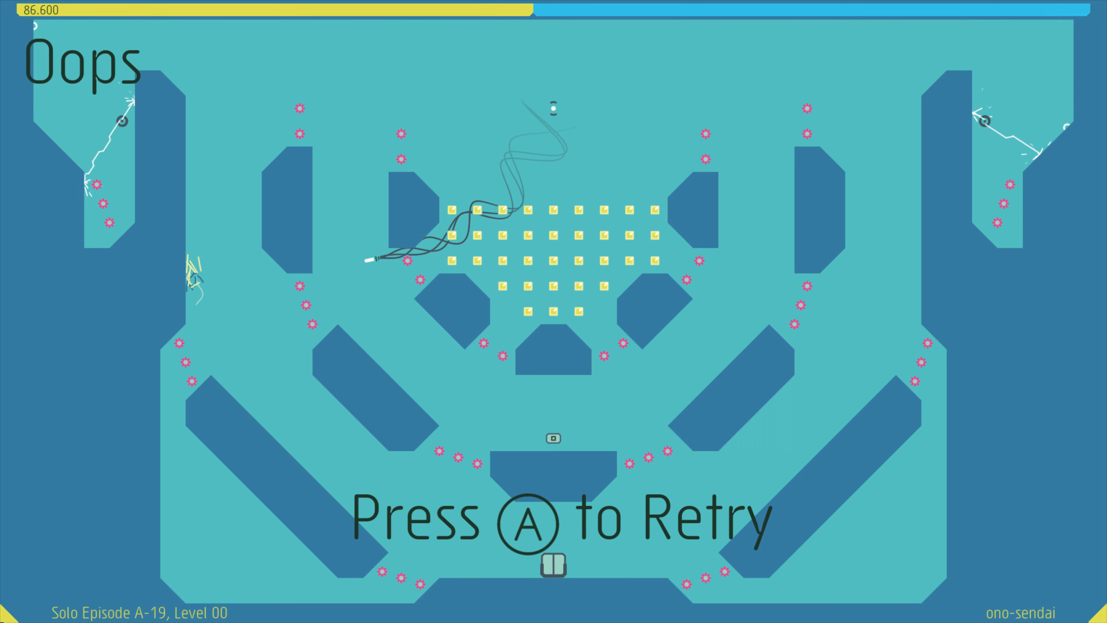
pyautogui.press('Escape')
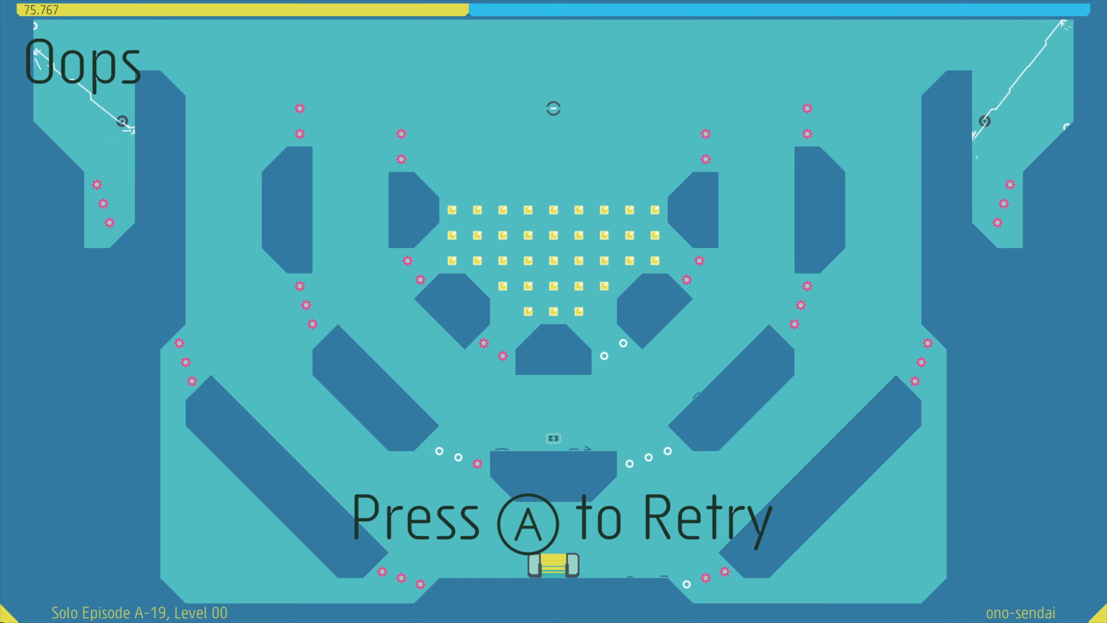
# Retry Level 00 until the ninja reaches the exit, then continue to Level 01
pyautogui.press('a')
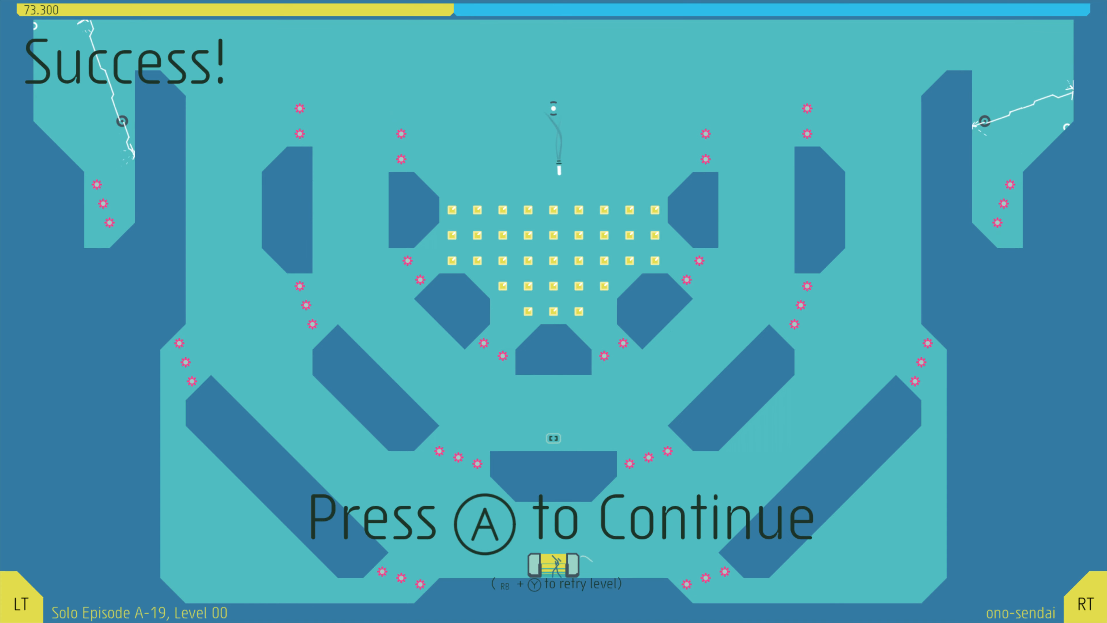
pyautogui.press('a')
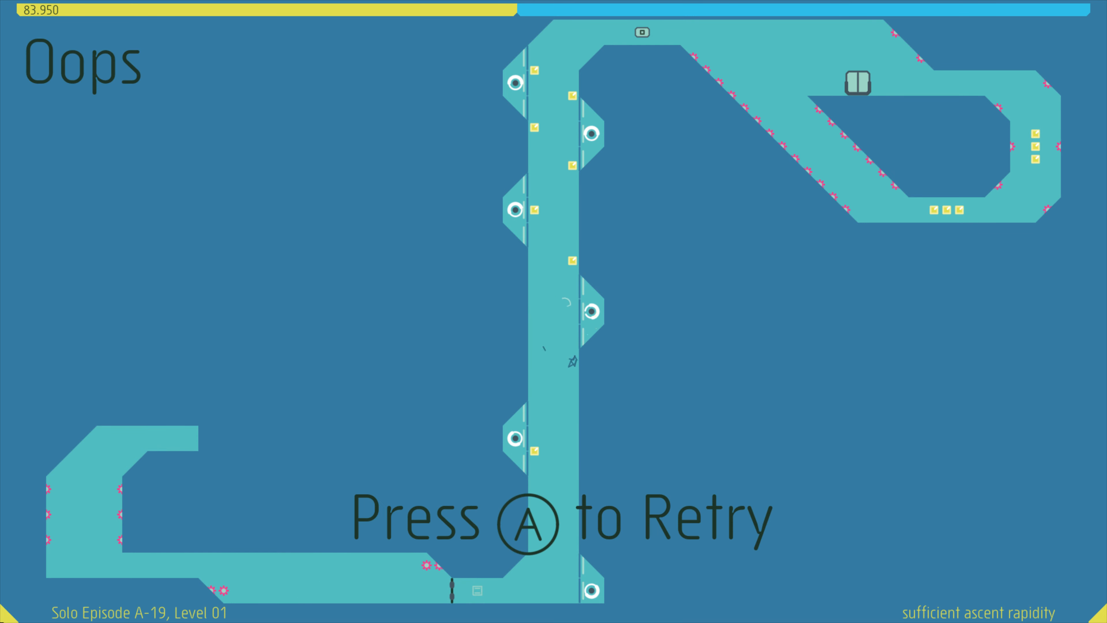
# Retry Level 01 after two deaths, steer the ninja to the exit, and continue to Level 02
pyautogui.press('a')
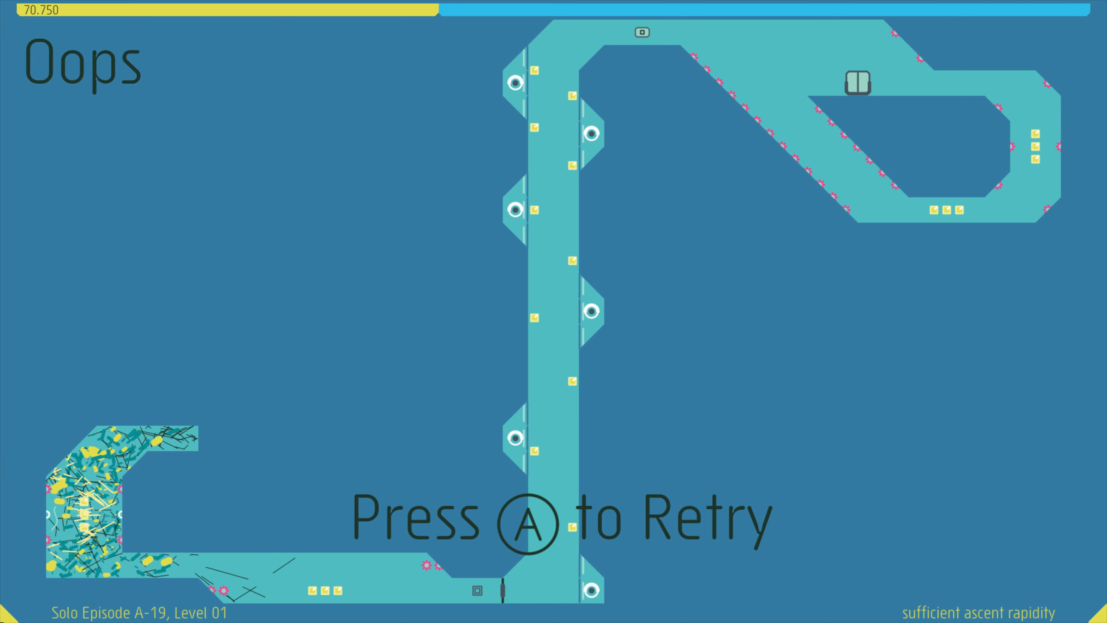
pyautogui.press('a')
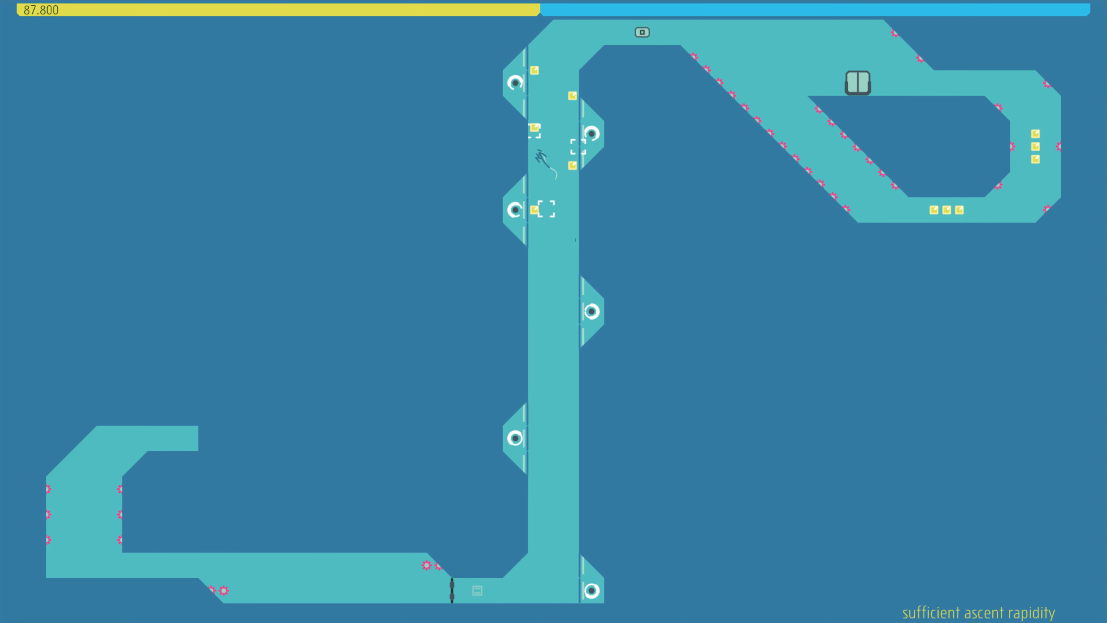
pyautogui.press('A')
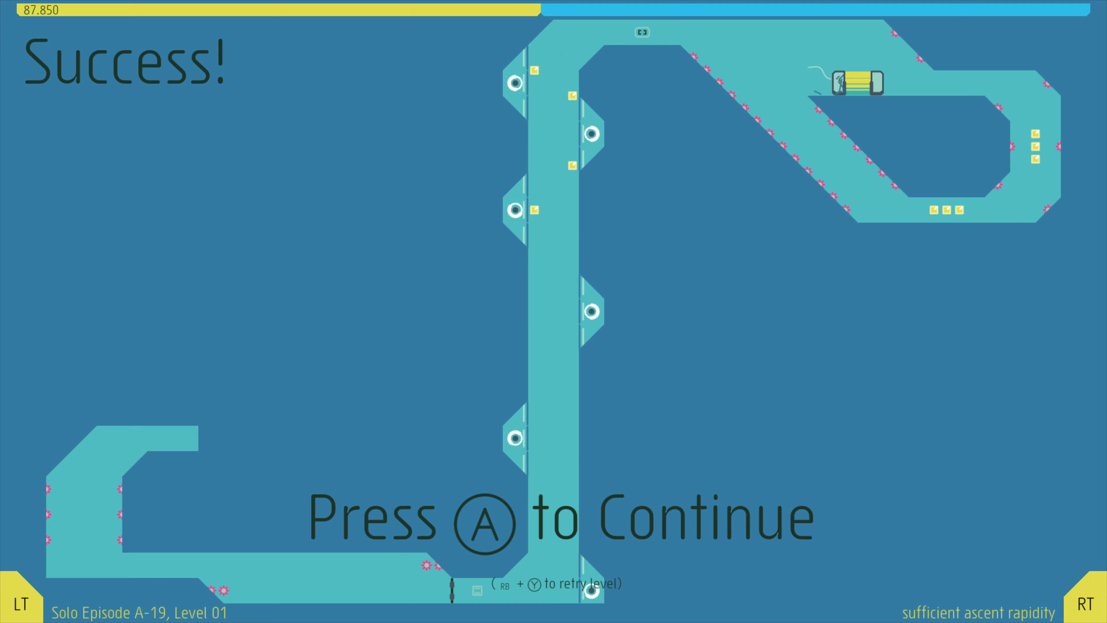
pyautogui.press('a')
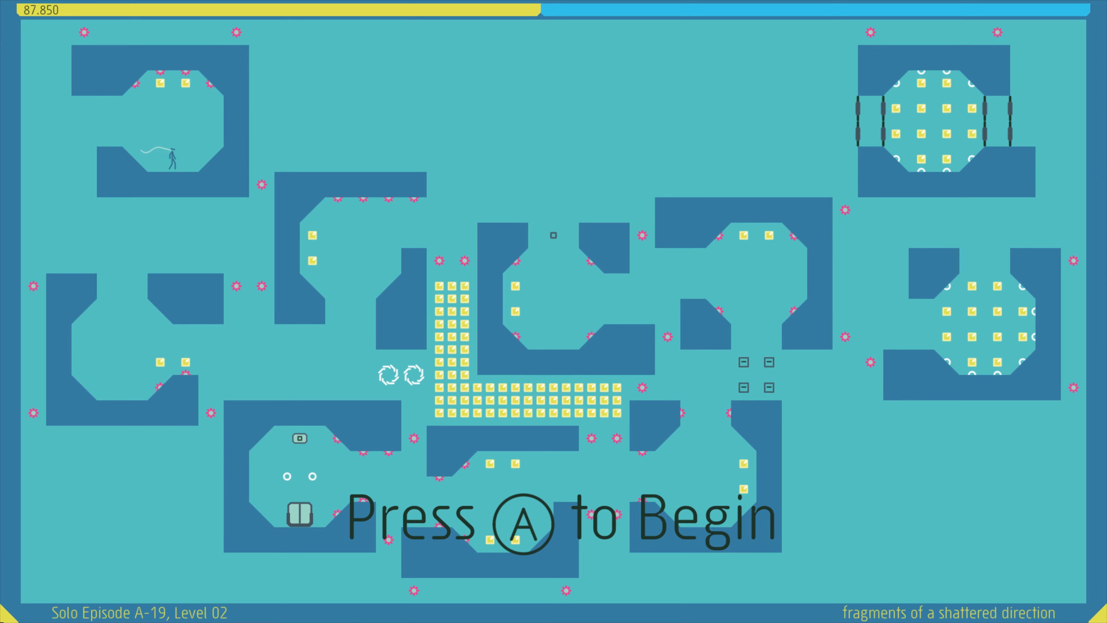
pyautogui.press('a')
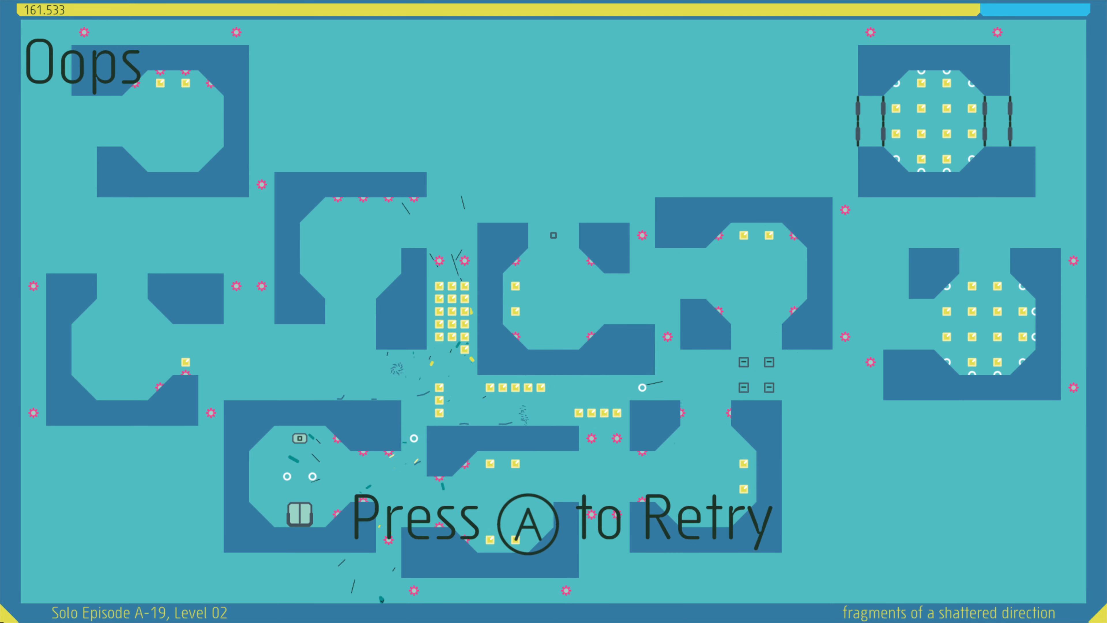
pyautogui.press('a')
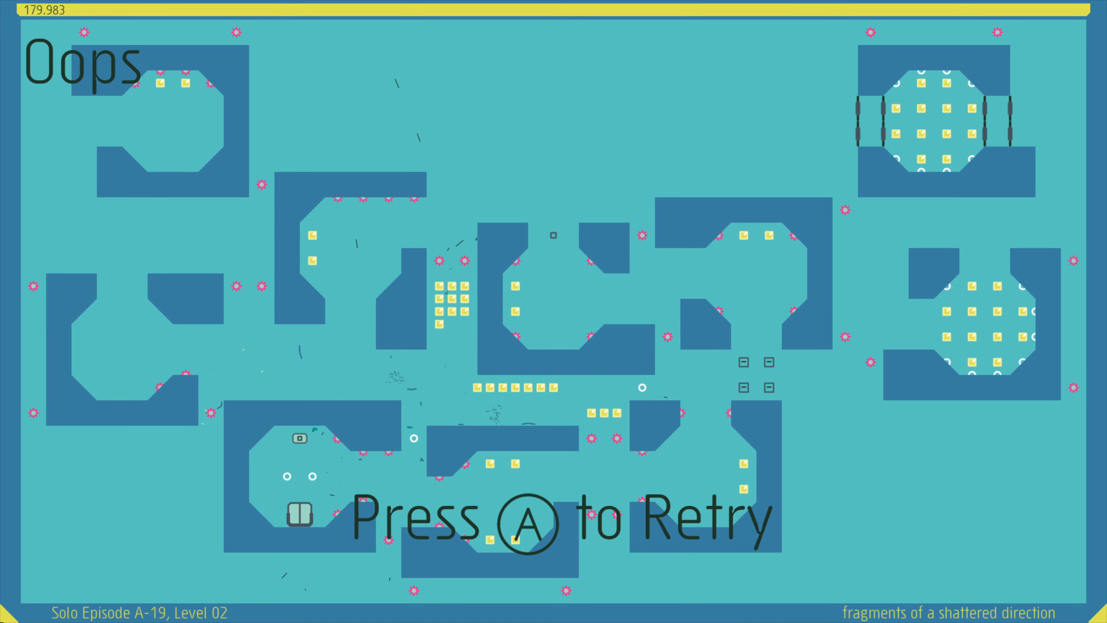
pyautogui.press('a')
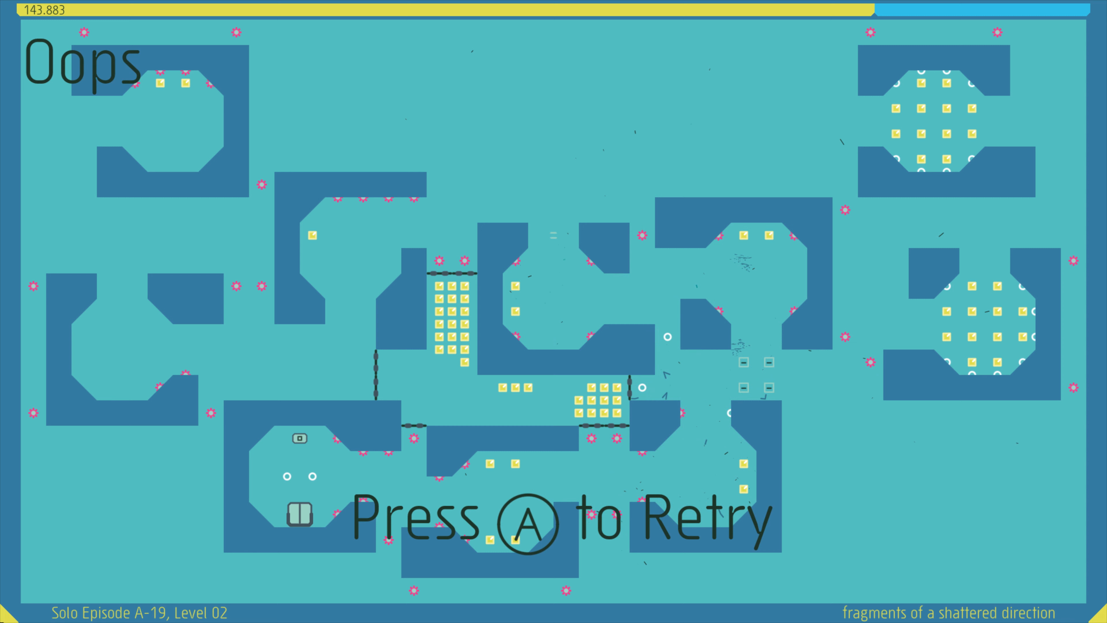
pyautogui.press('a')
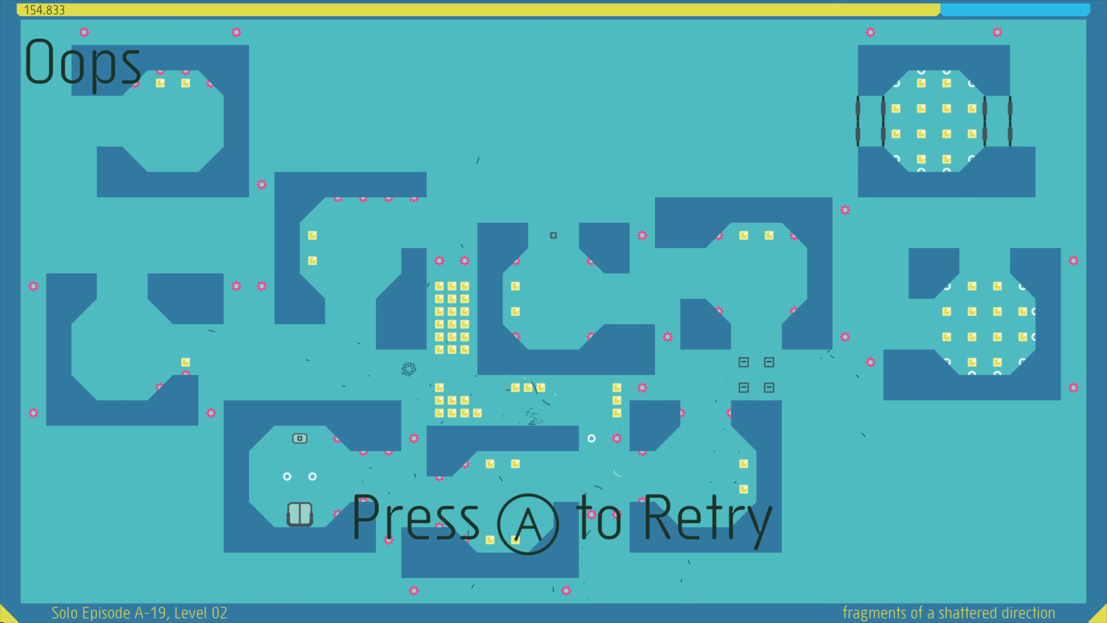
# Retry fragments of a shattered direction after four deaths, reach the exit, and continue to Level 03
pyautogui.press('a')
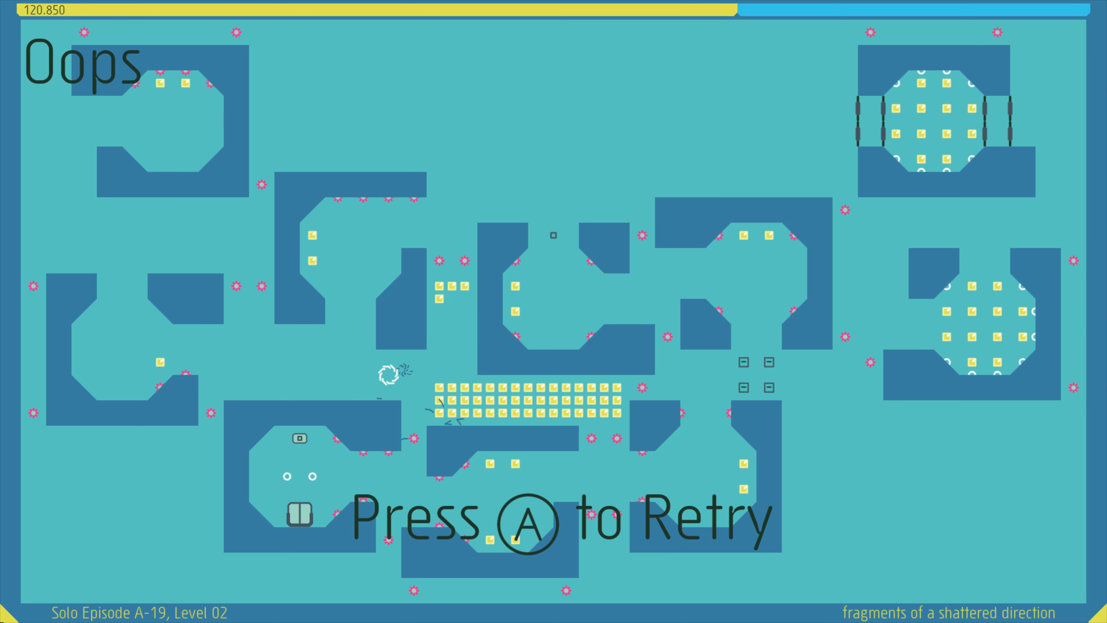
pyautogui.press('a')
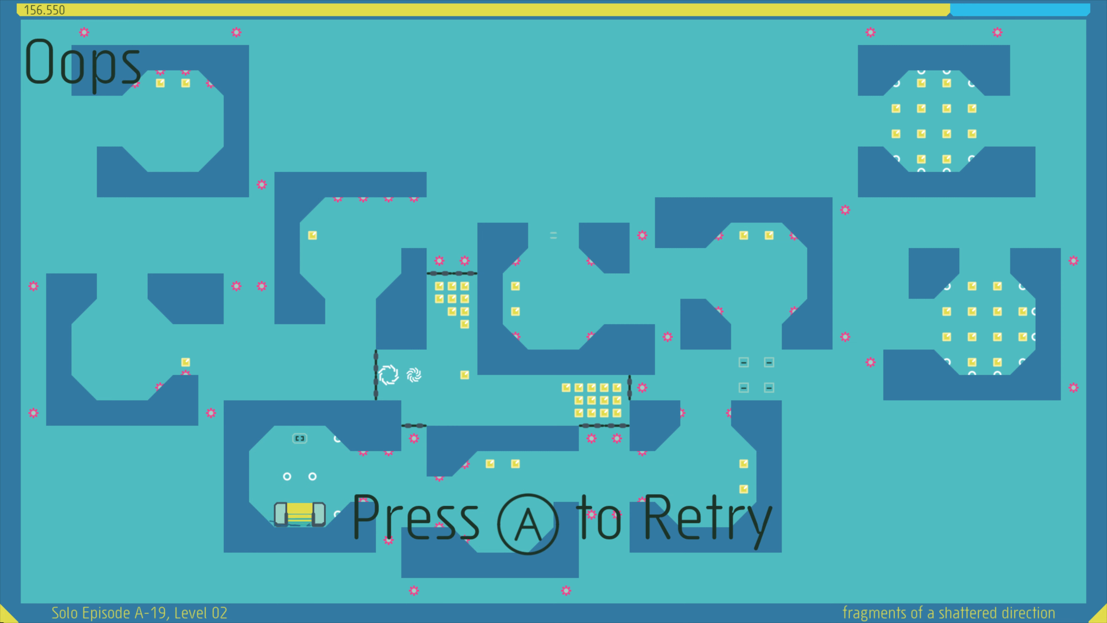
pyautogui.press('a')
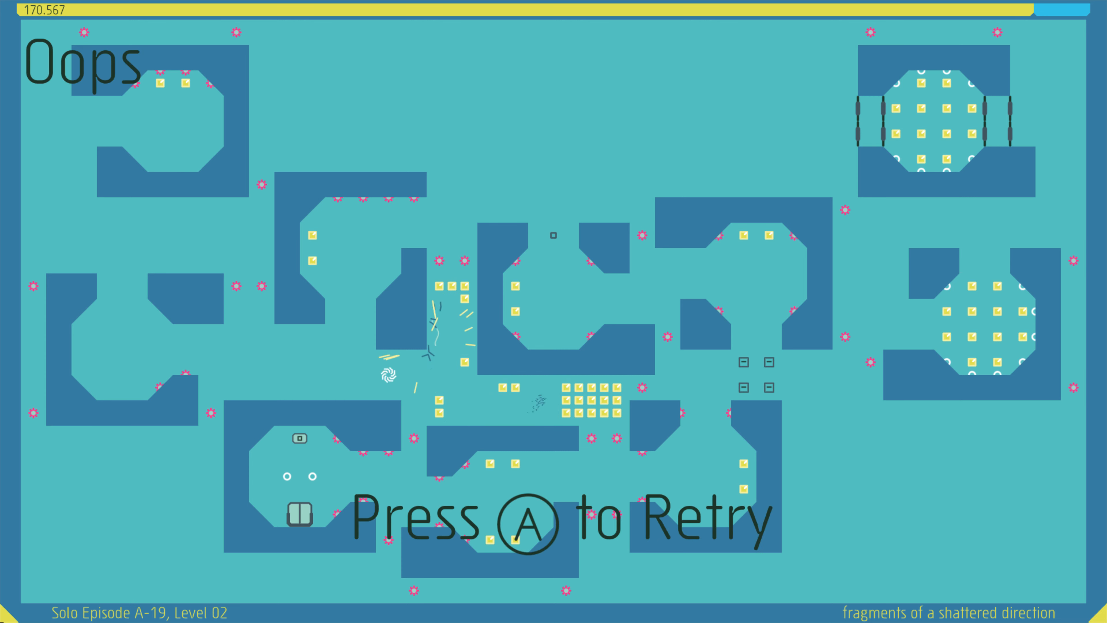
pyautogui.press('a')
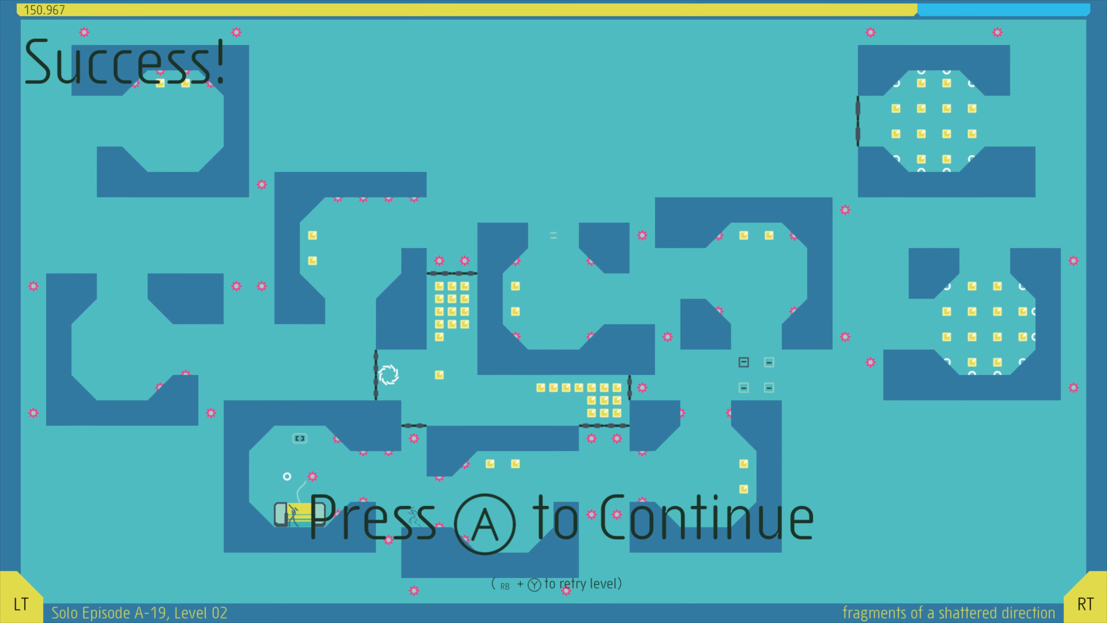
pyautogui.press('a')
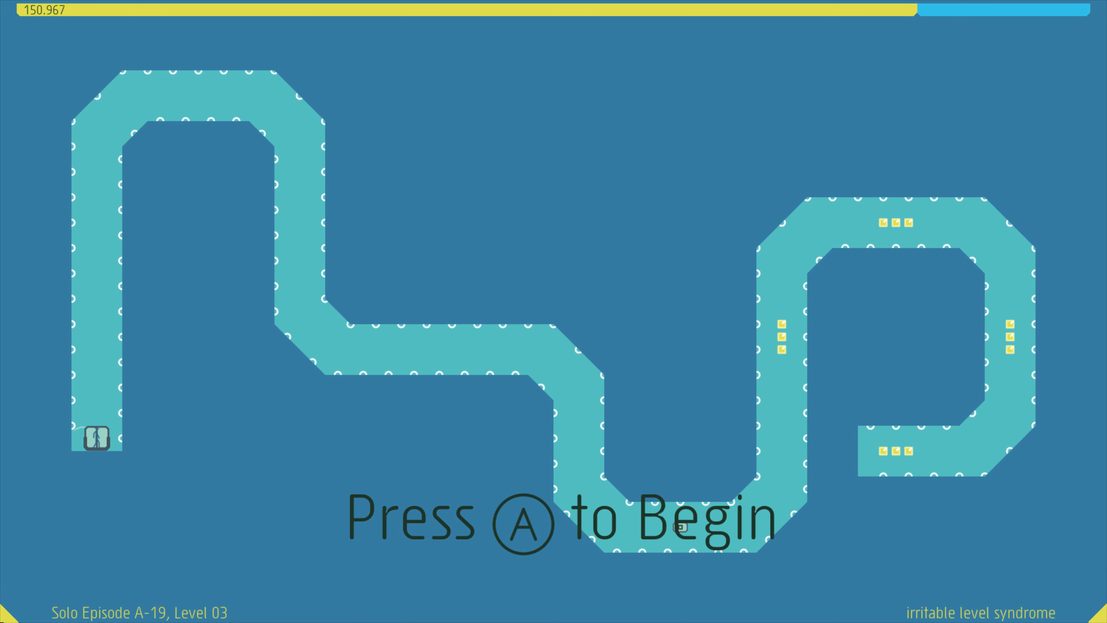
# Run irritable level syndrome from its start prompt to the exit door and the Success screen
pyautogui.press('a')
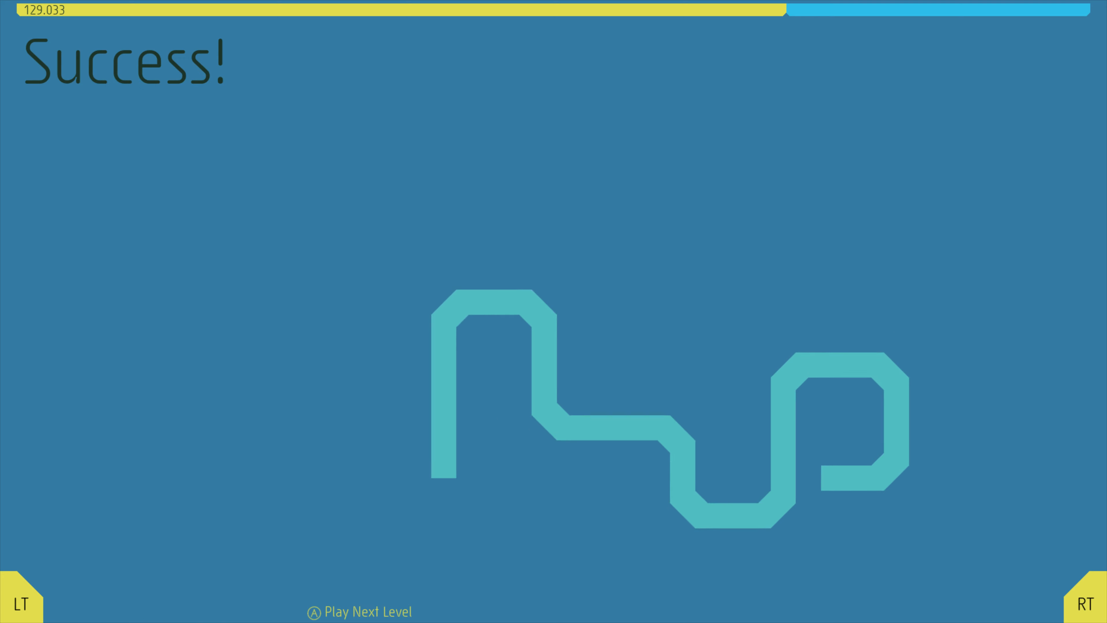
# Advance to Level 04, away in a mangler, and retry it after five deaths without clearing it
pyautogui.press('A')
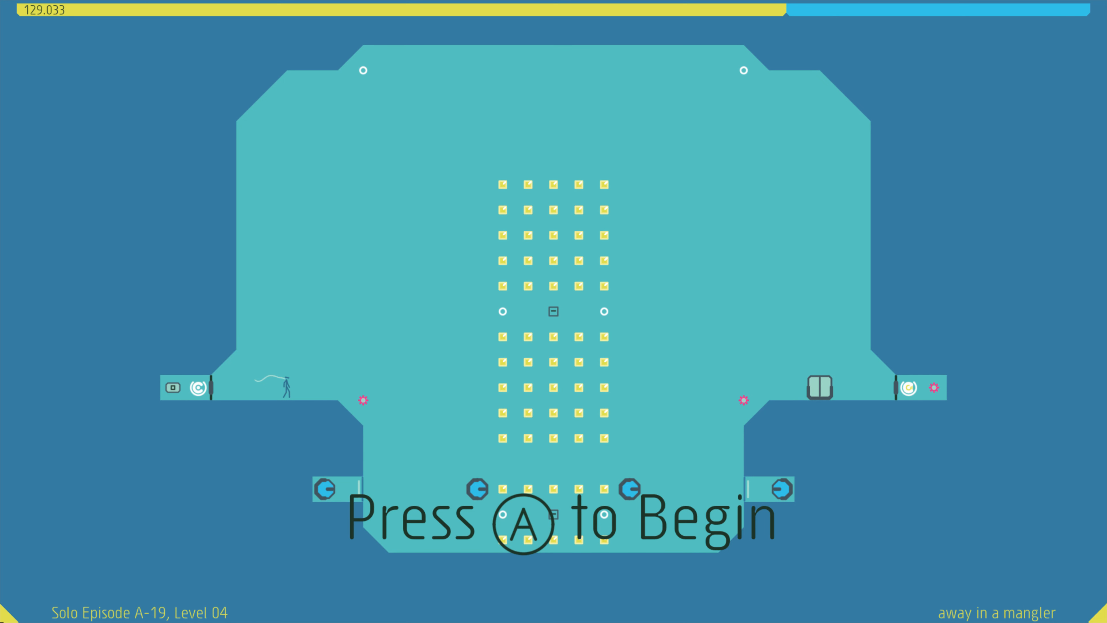
pyautogui.press('a')
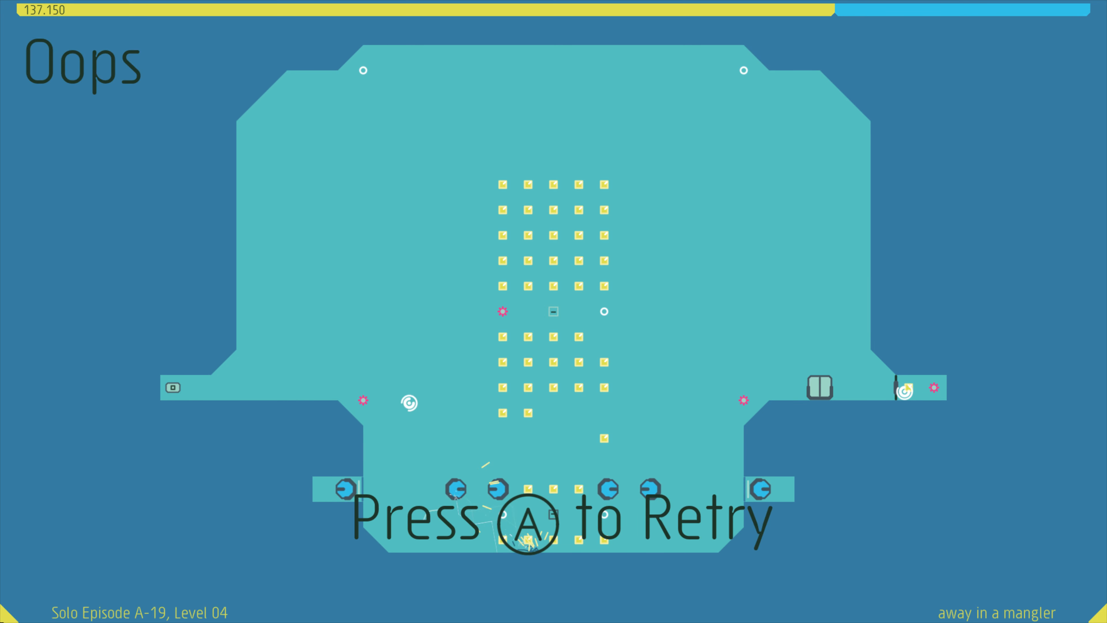
pyautogui.press('a')
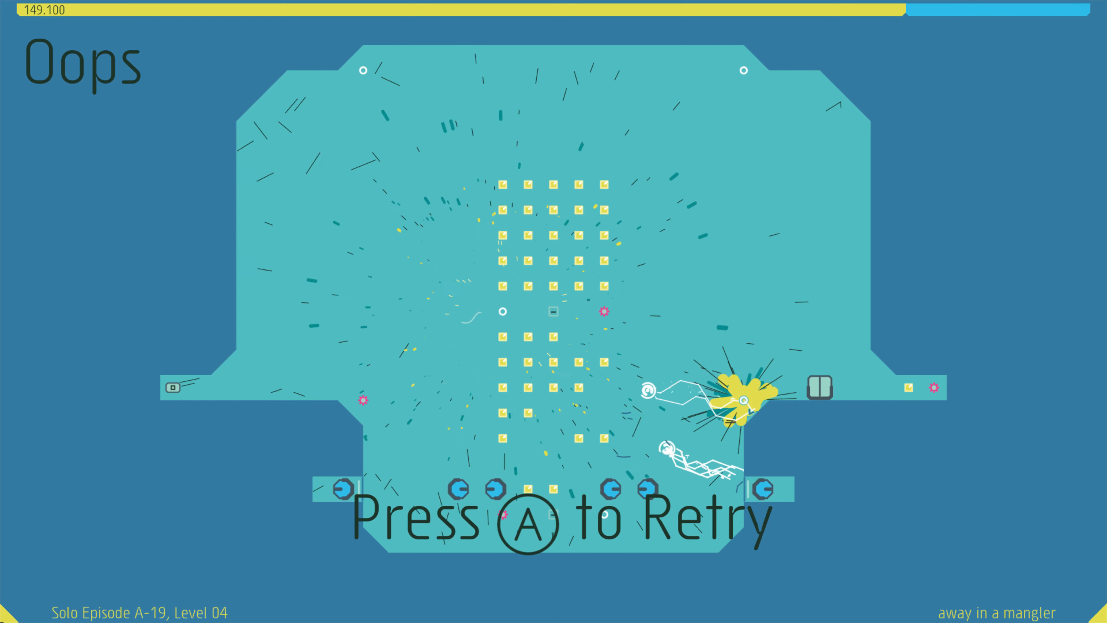
pyautogui.press('a')
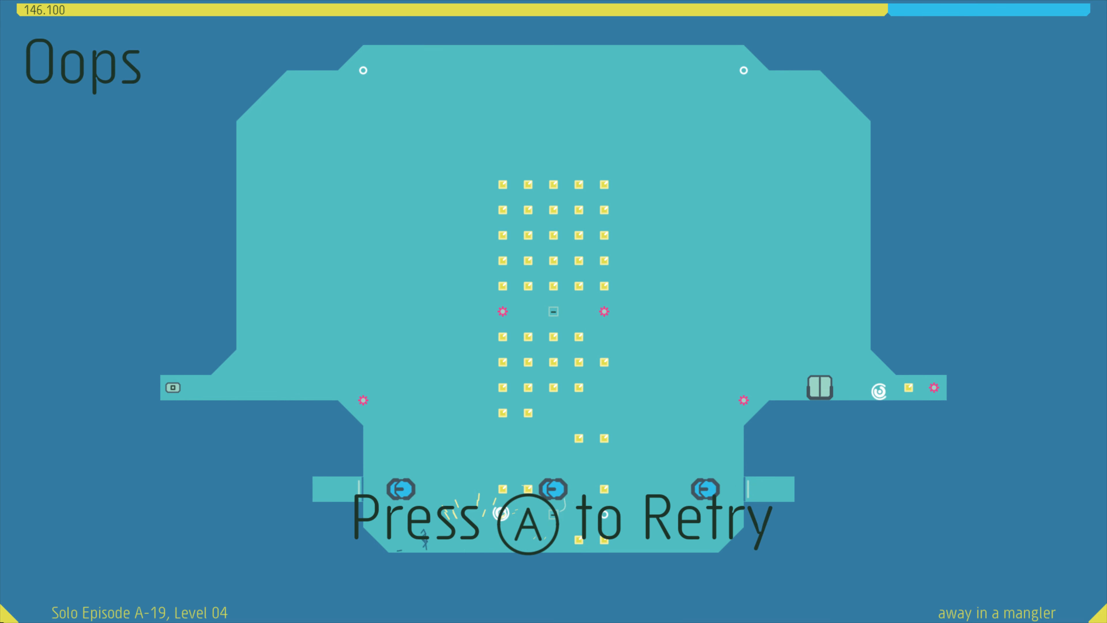
pyautogui.press('A')
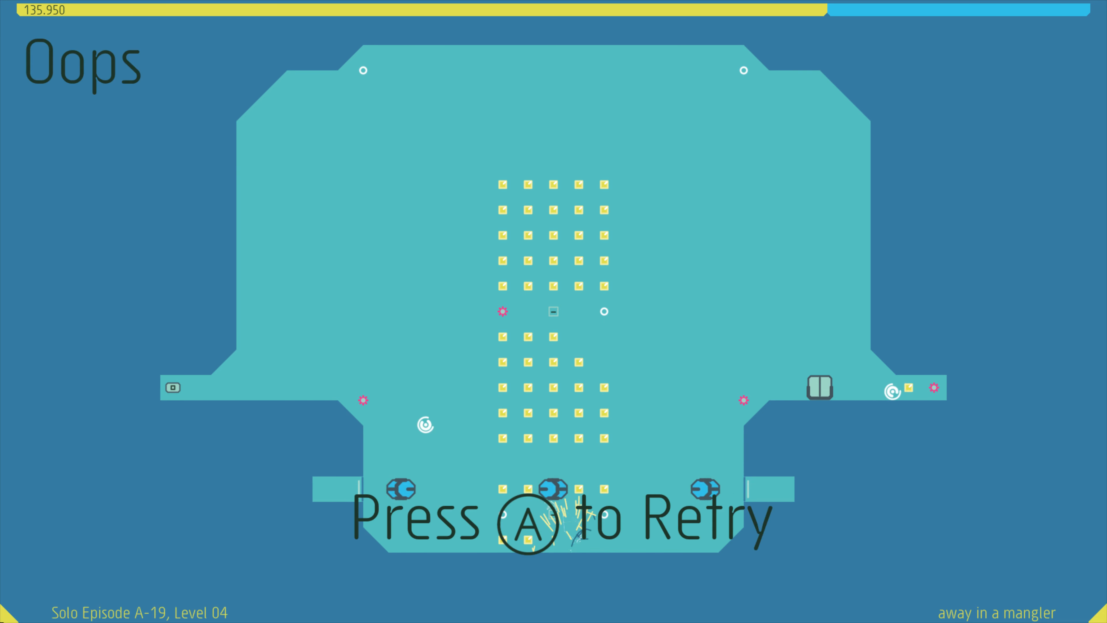
pyautogui.press('a')
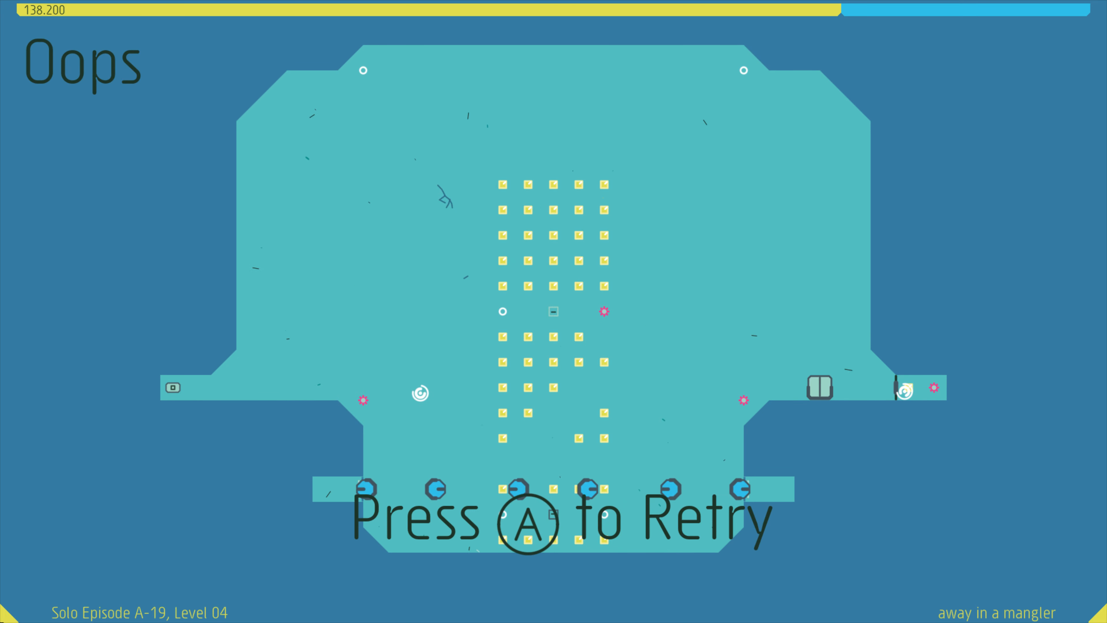
pyautogui.press('a')
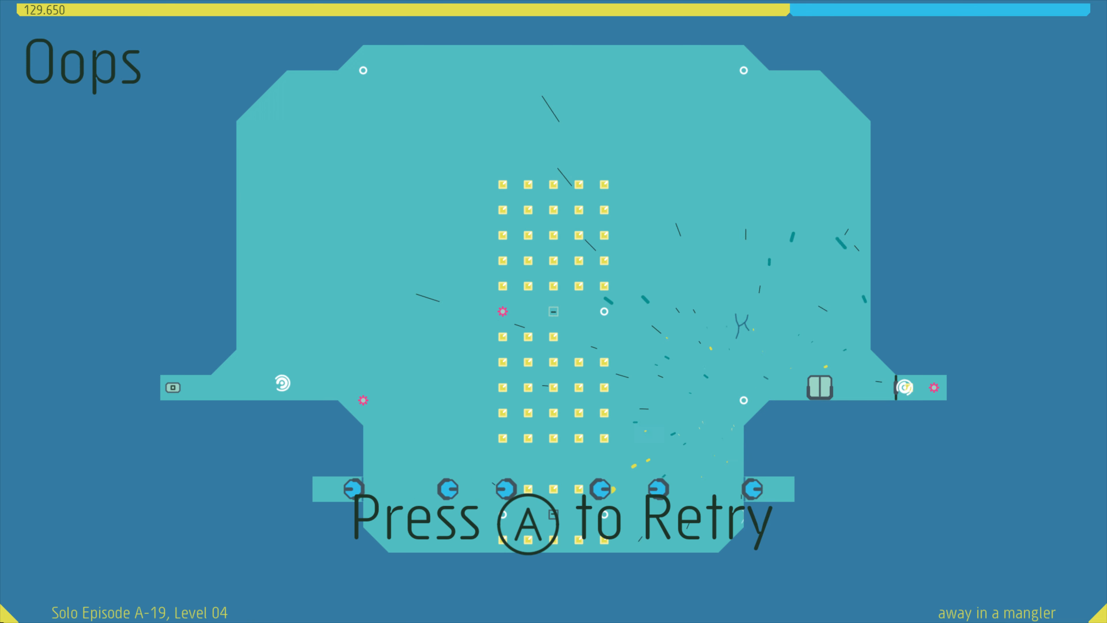
pyautogui.press('A')
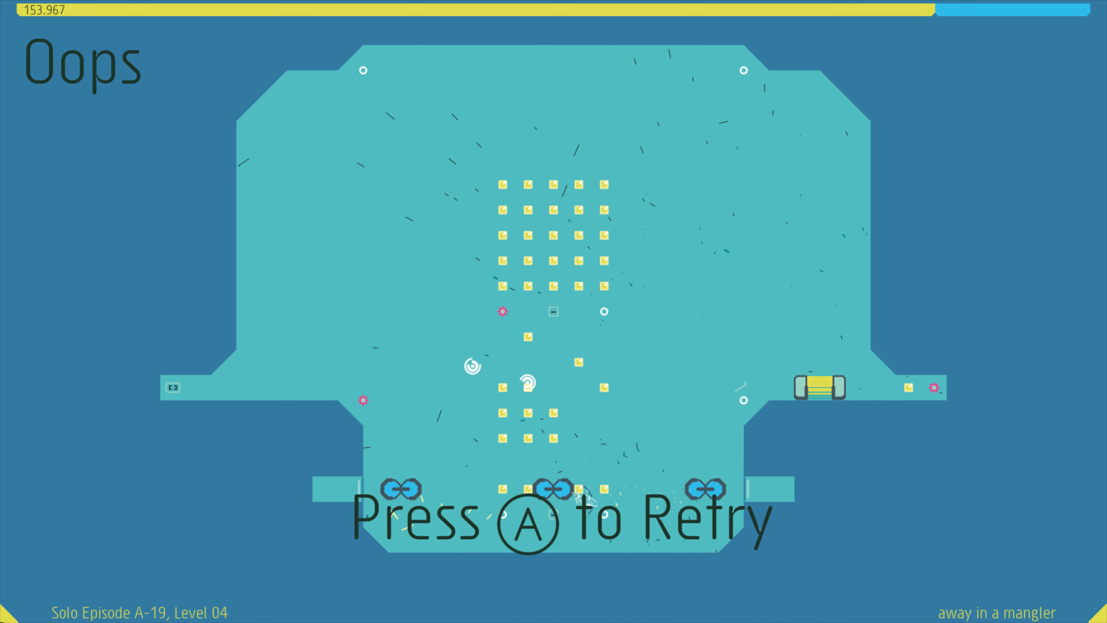
pyautogui.press('a')
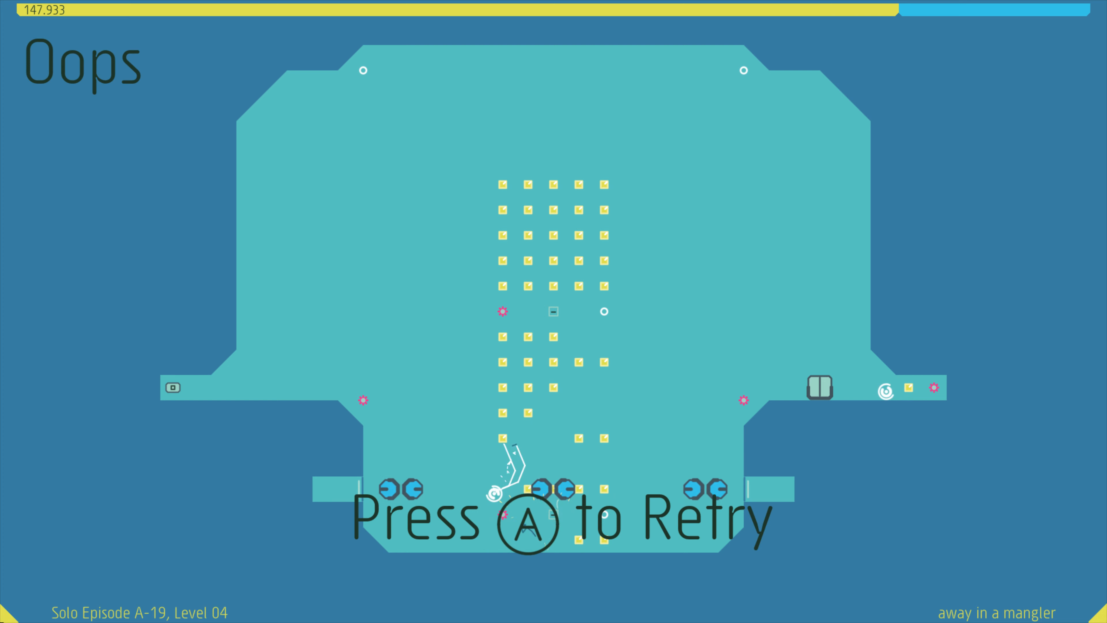
pyautogui.press('a')
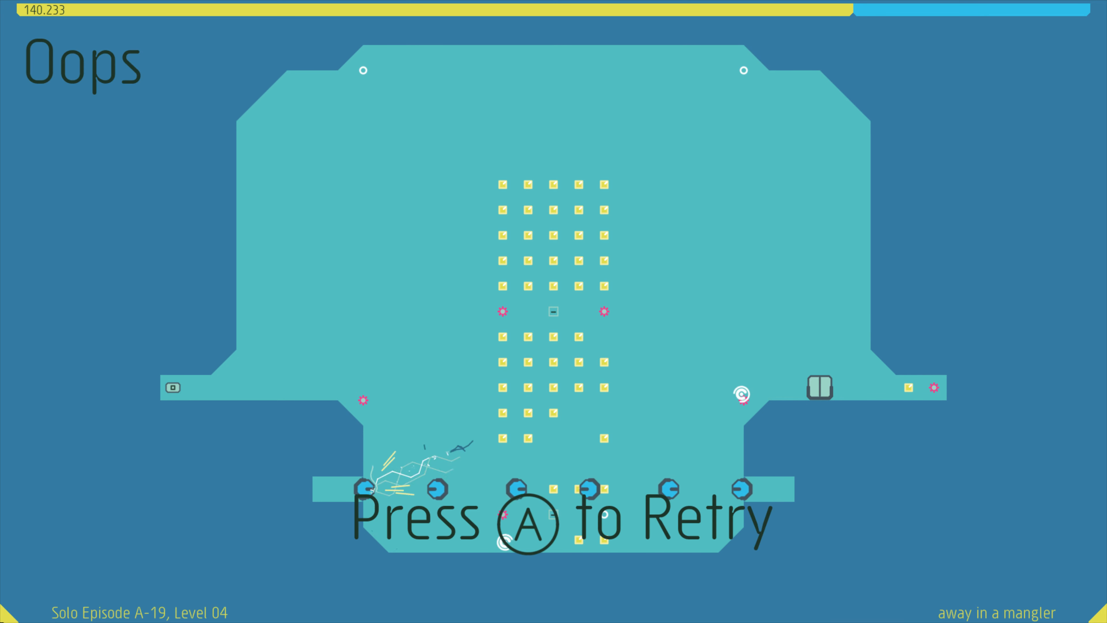
pyautogui.press('a')
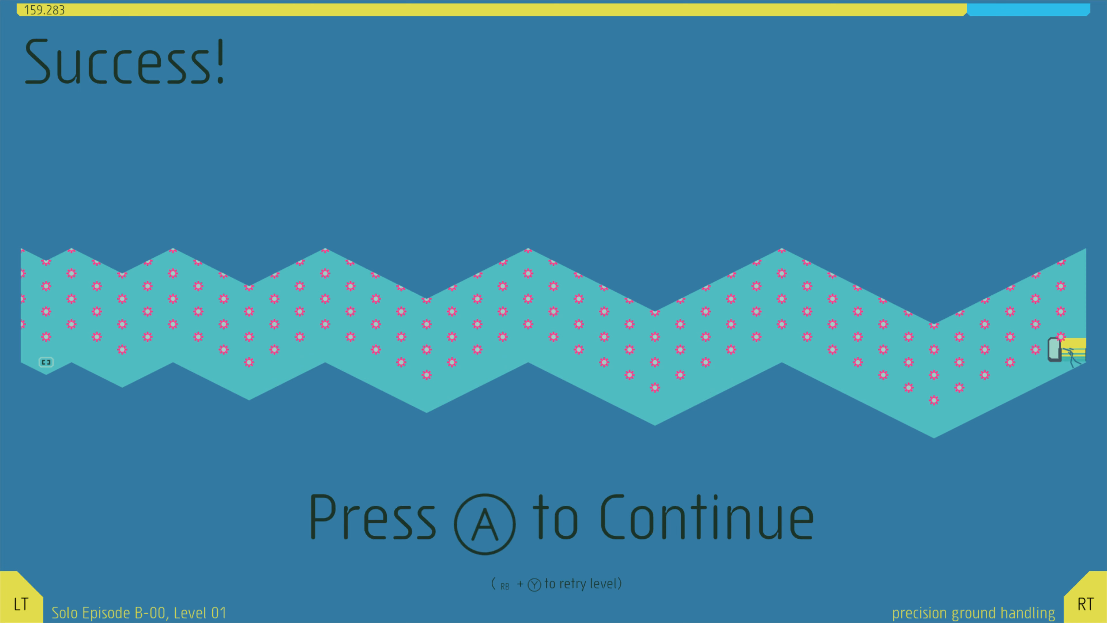
# Begin Level 02 of B-00 and play through it and Level 03 to the zigzaggurat success screen
pyautogui.press('a')
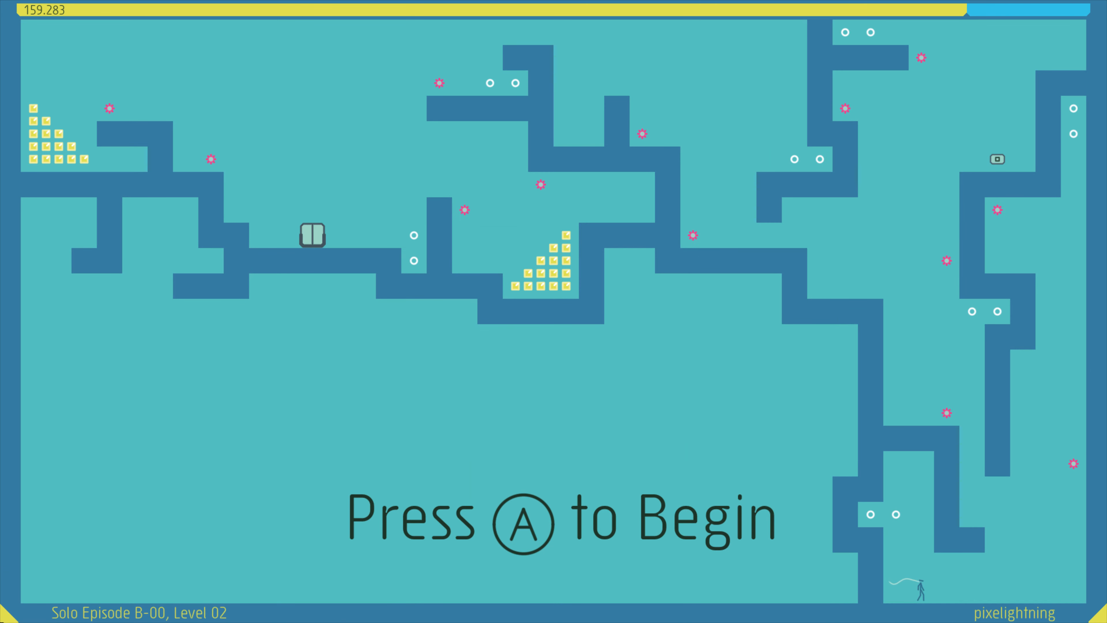
pyautogui.press('a')
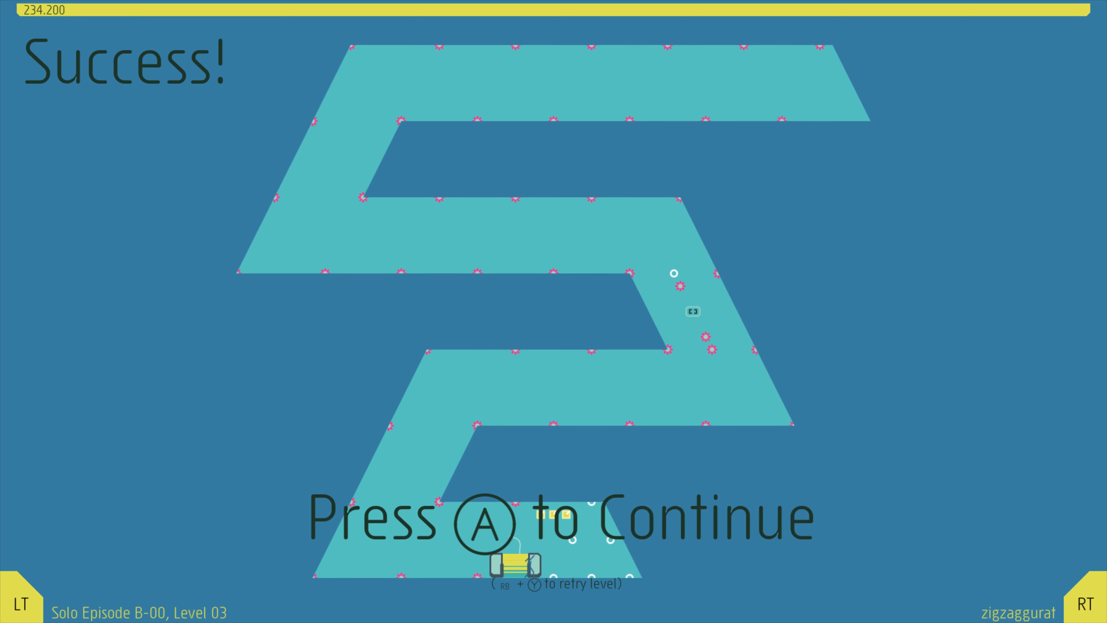
# Continue to Level 04, disallowed, reach its exit, and continue onward into Episode B-01
pyautogui.press('A')
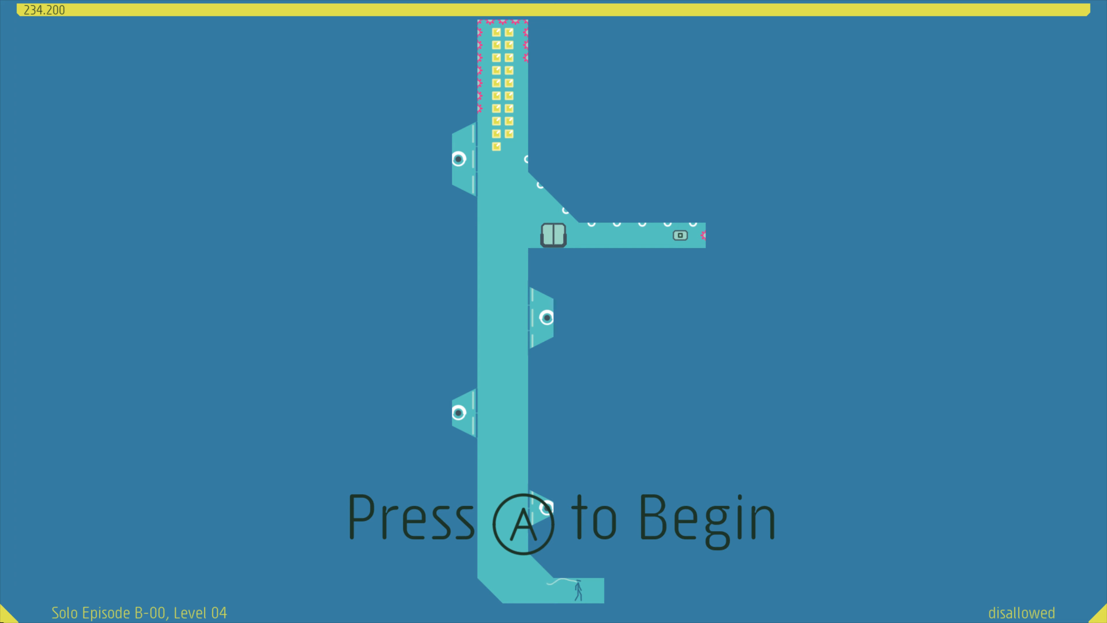
pyautogui.press('a')
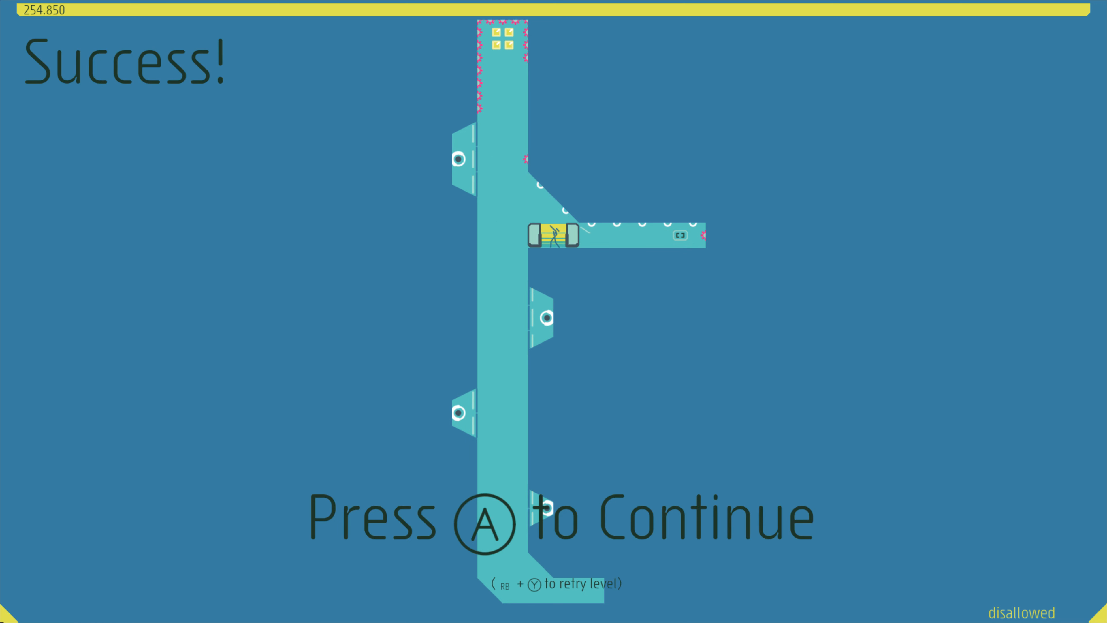
pyautogui.press('a')
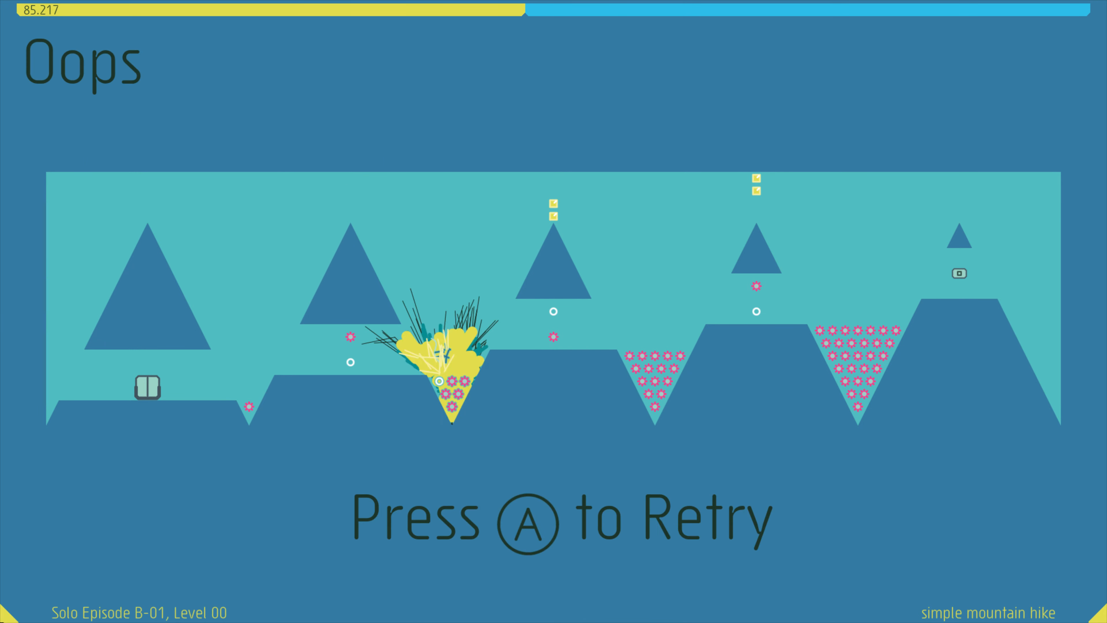
# Retry simple mountain hike twice after dying in Episode B-01's Level 00
pyautogui.press('a')
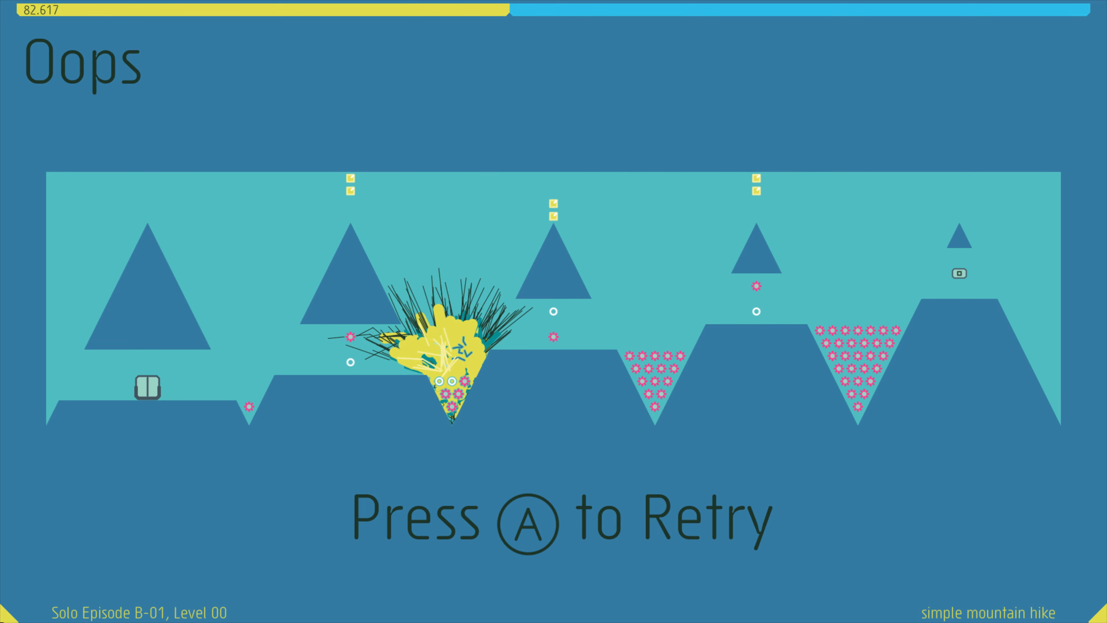
pyautogui.press('a')
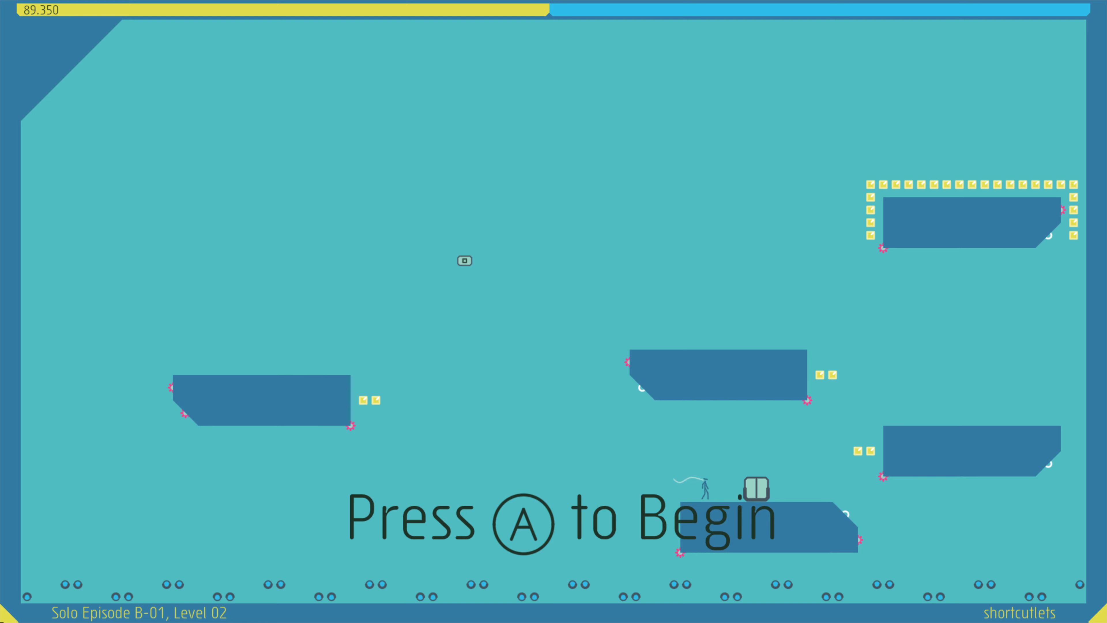
# Start shortcutlets, retry after two deaths, reach the exit, and continue past the success screen
pyautogui.press('a')
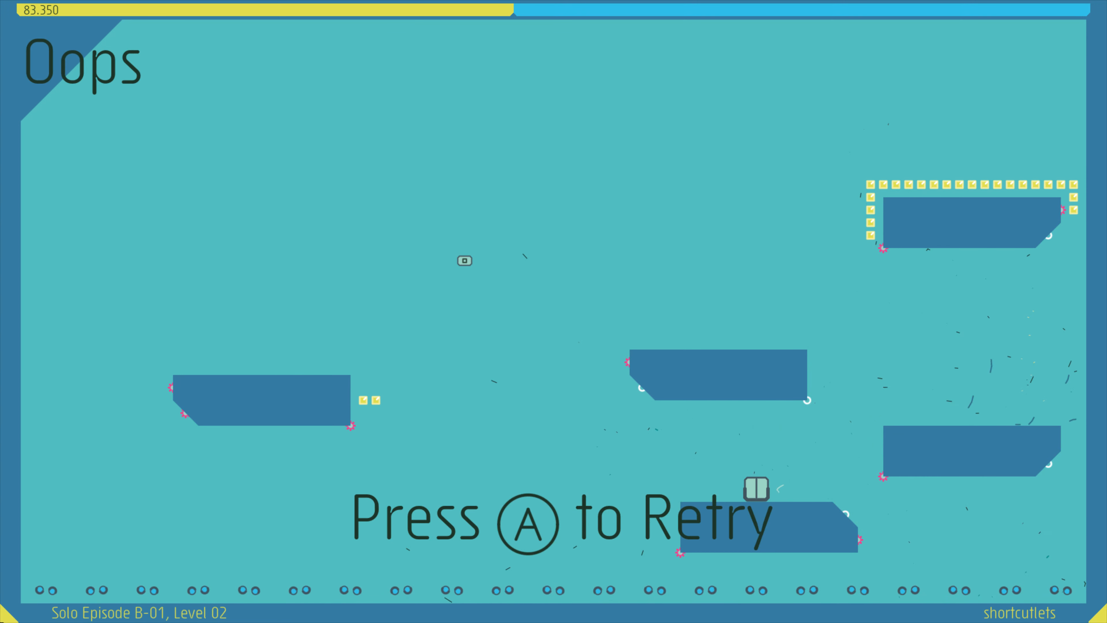
pyautogui.press('a')
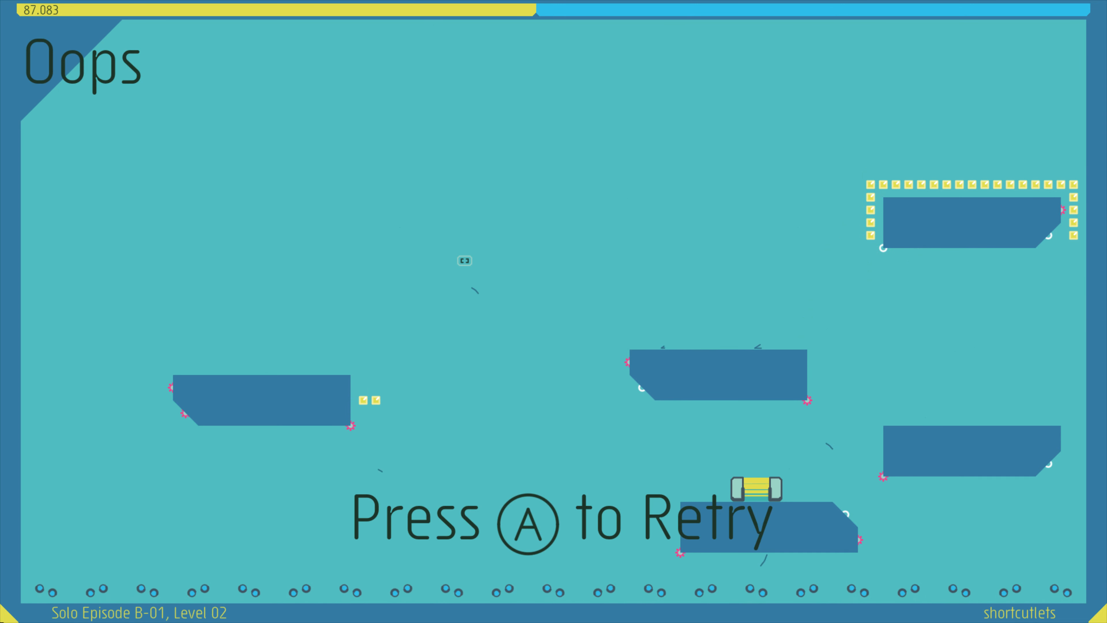
pyautogui.press('a')
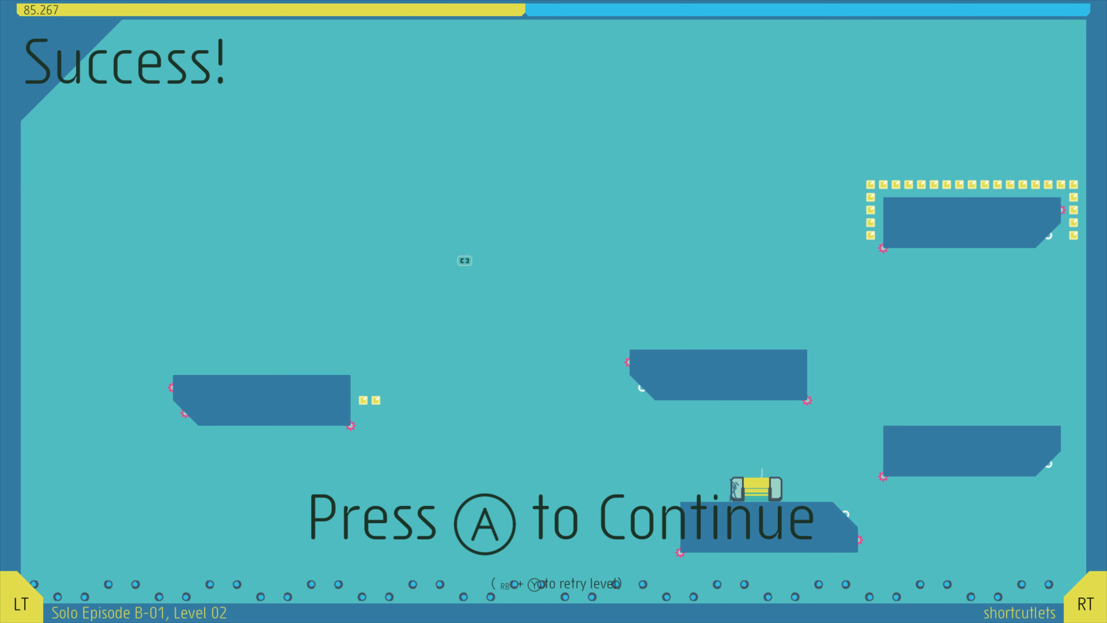
pyautogui.press('a')
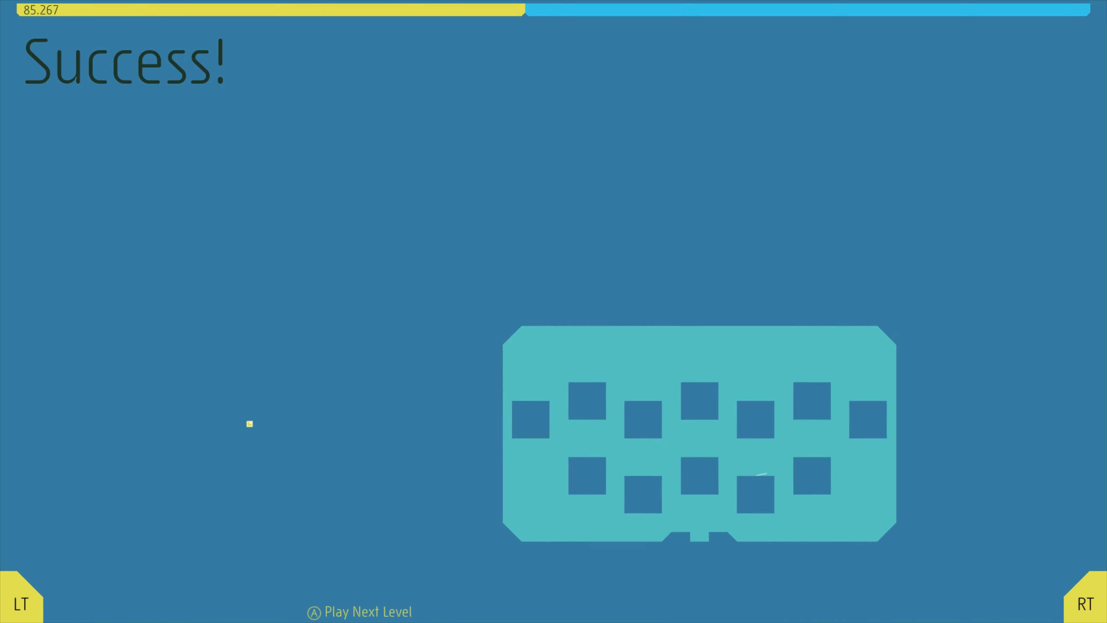
# Play through Levels 03 and 04 of Episode B-01, then choose Back To Grid on the summary
pyautogui.press('A')
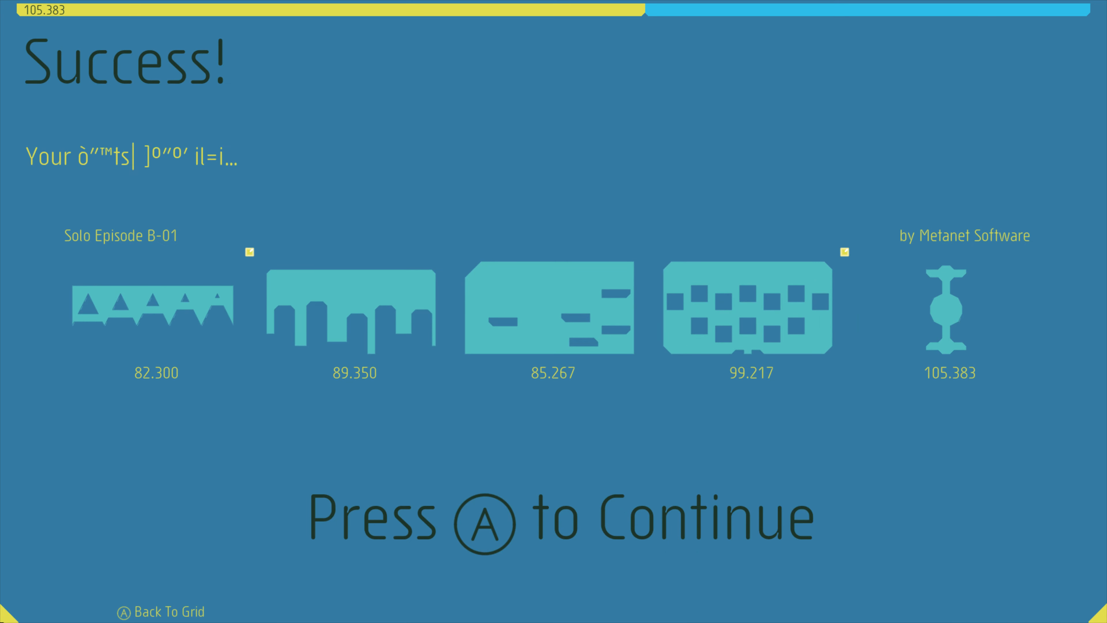
pyautogui.press('a')
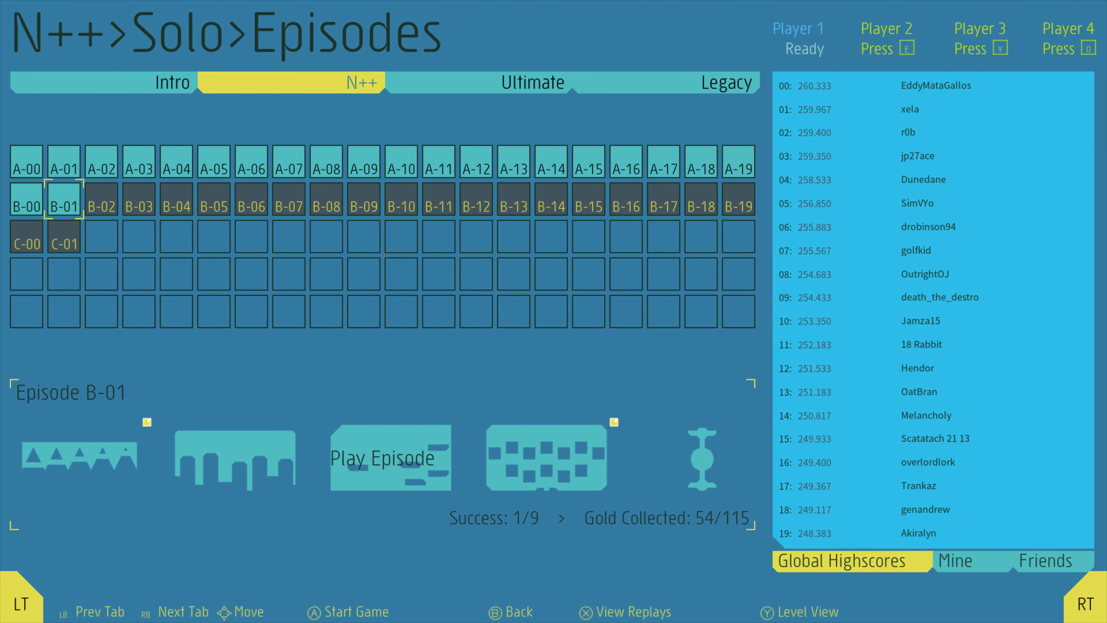